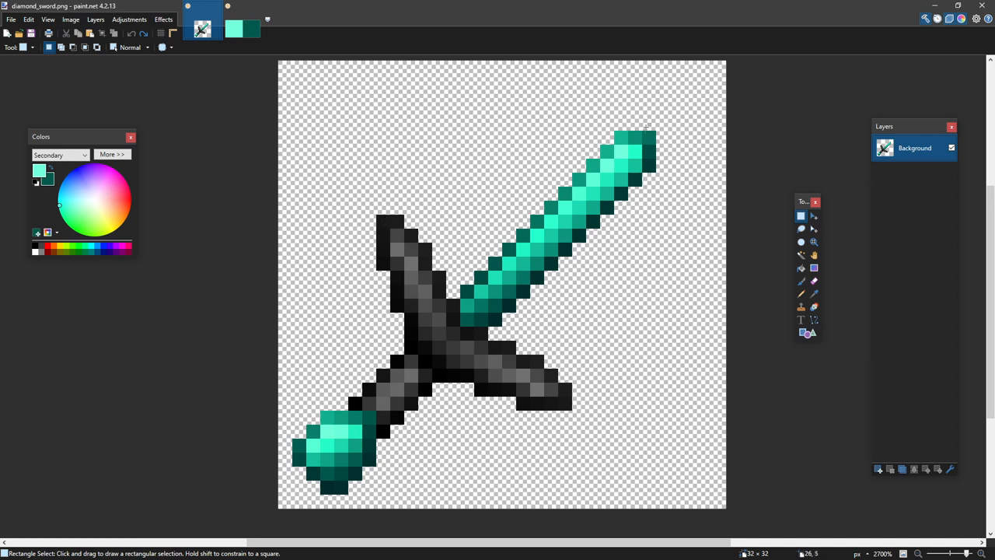
mouse_move(338, 393)
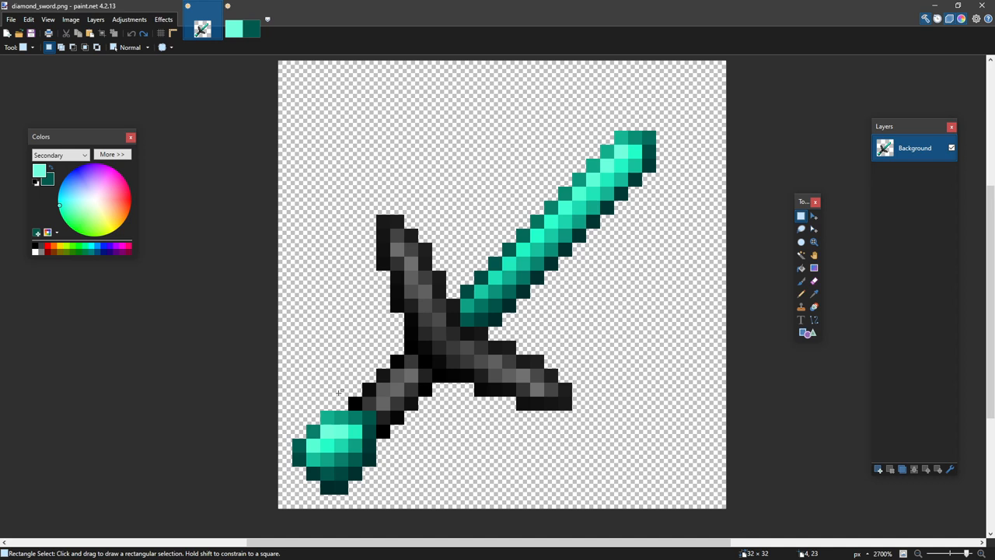
Paint a bright green sword silhouette on a new Layer 2 and prepare the selection tool for guides
left_click(801, 281)
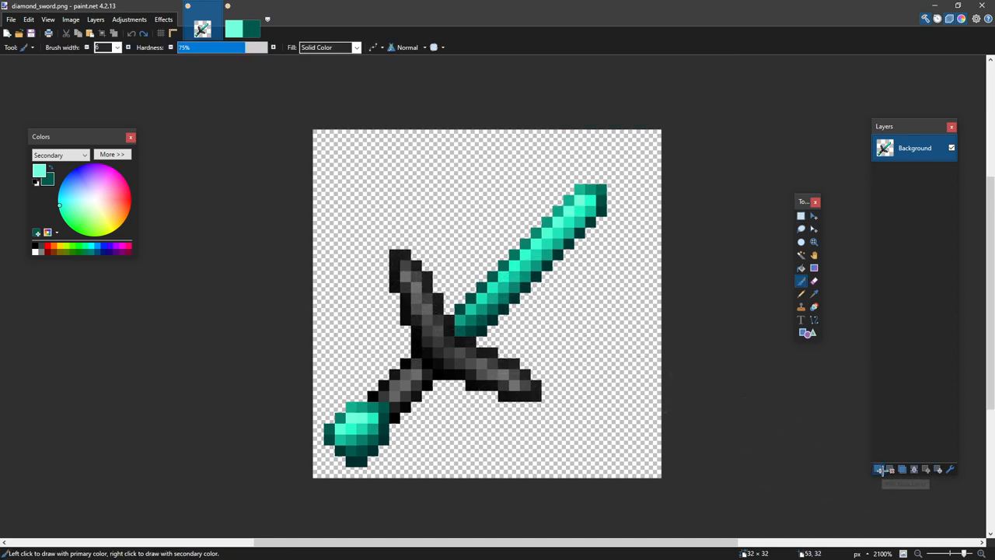
left_click(879, 469)
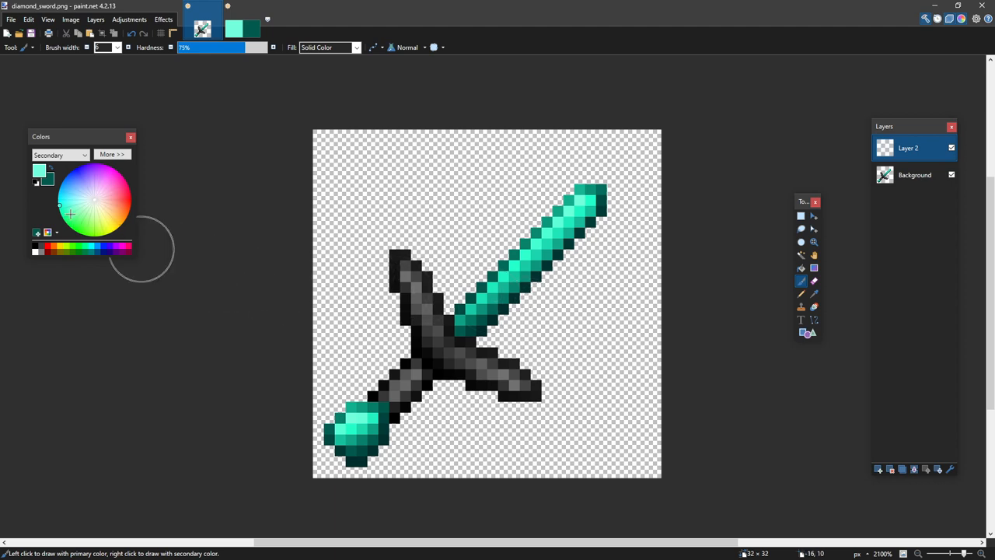
left_click(59, 154)
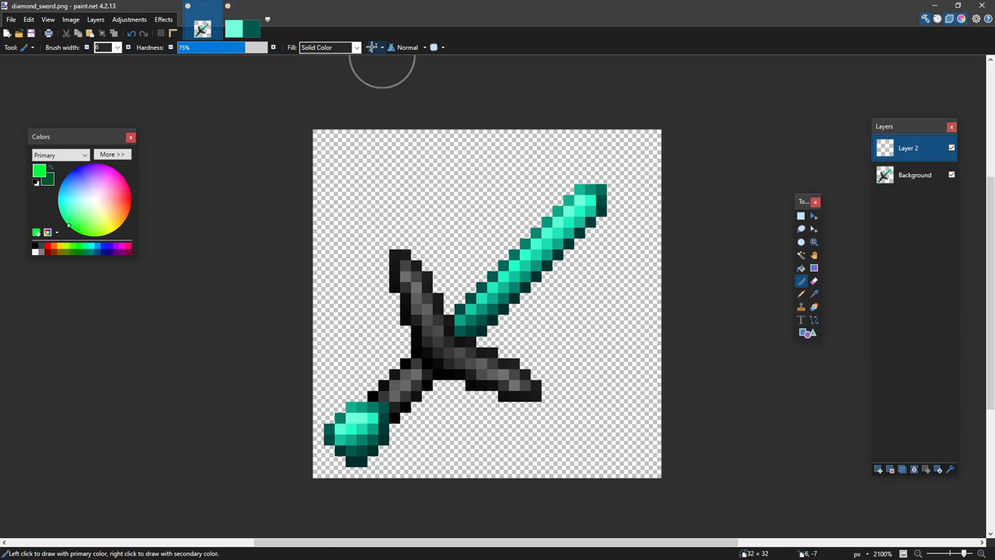
left_click(400, 264)
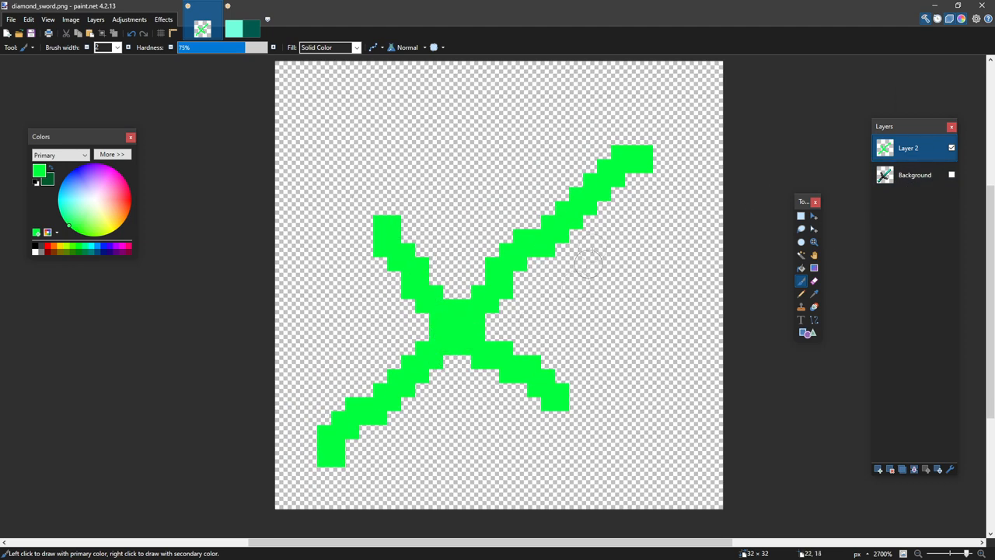
left_click(801, 215)
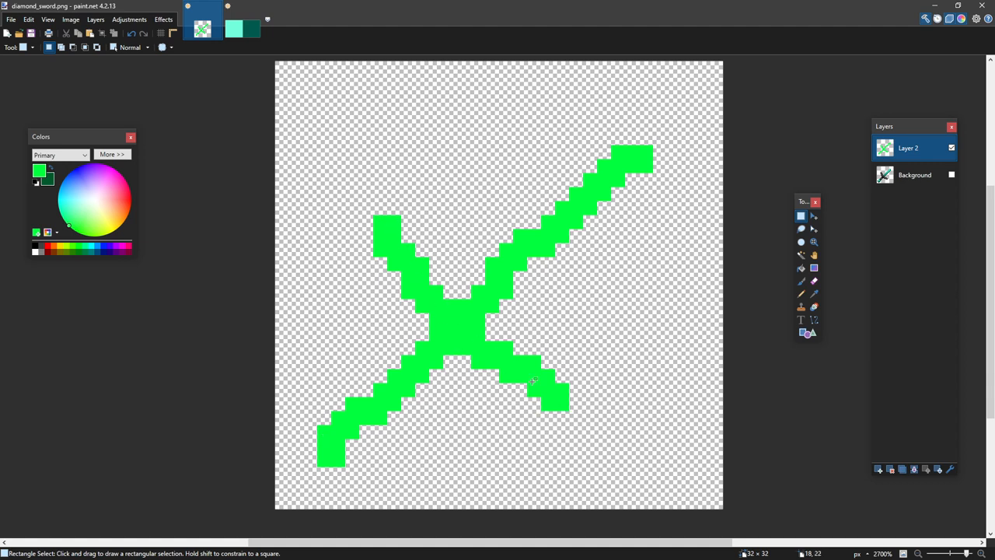
mouse_move(267, 77)
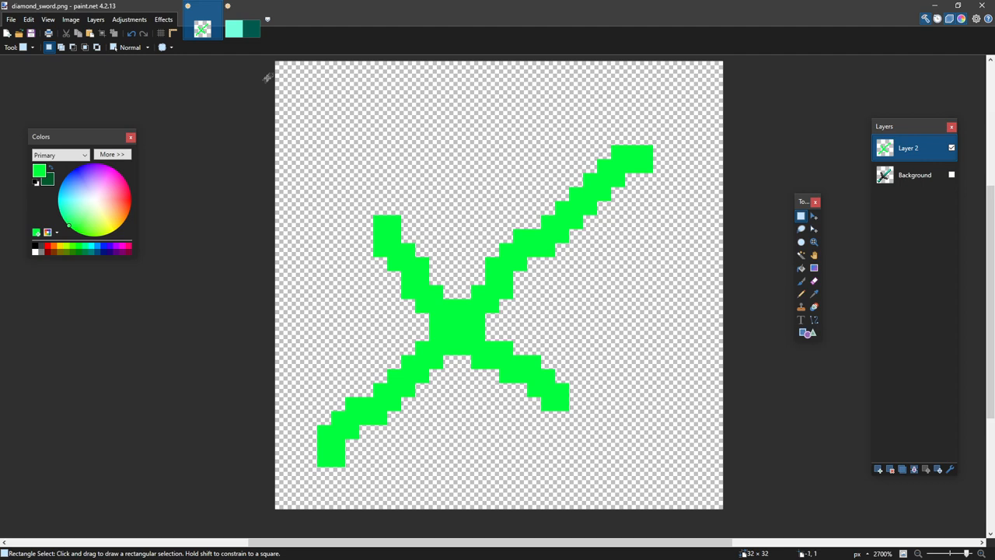
mouse_move(703, 504)
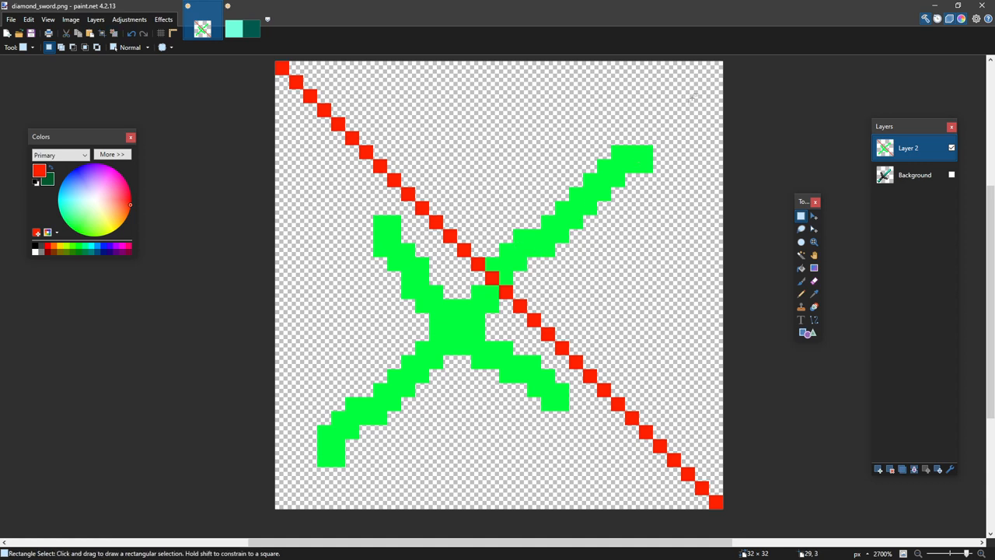
mouse_move(301, 502)
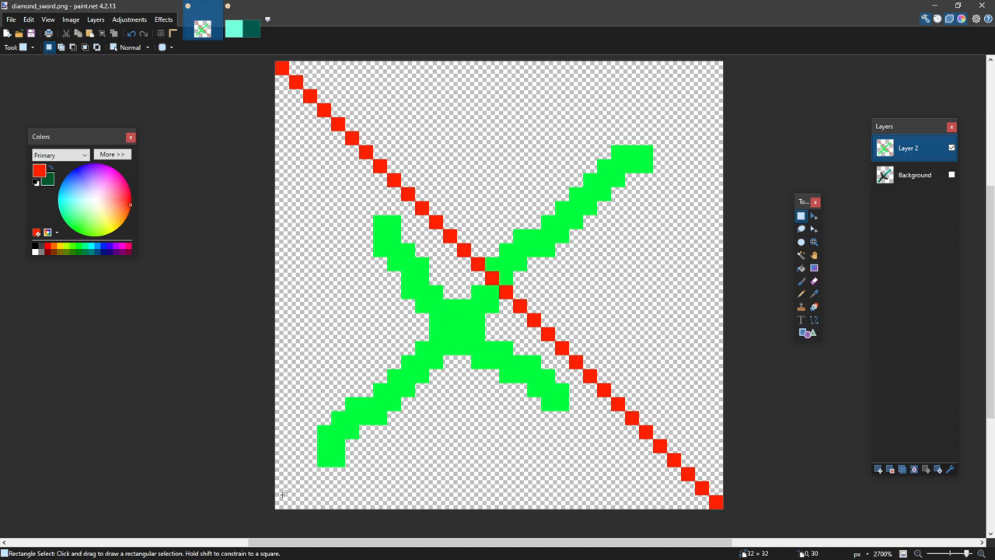
mouse_move(613, 243)
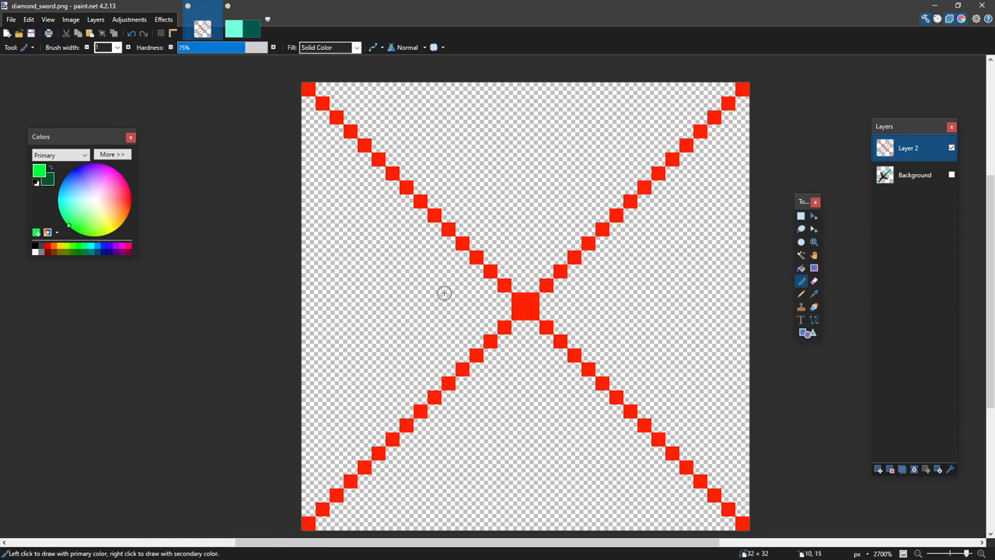
Redraw the green sword silhouette running along the red corner-to-corner diagonal
left_click_drag(401, 251, 564, 401)
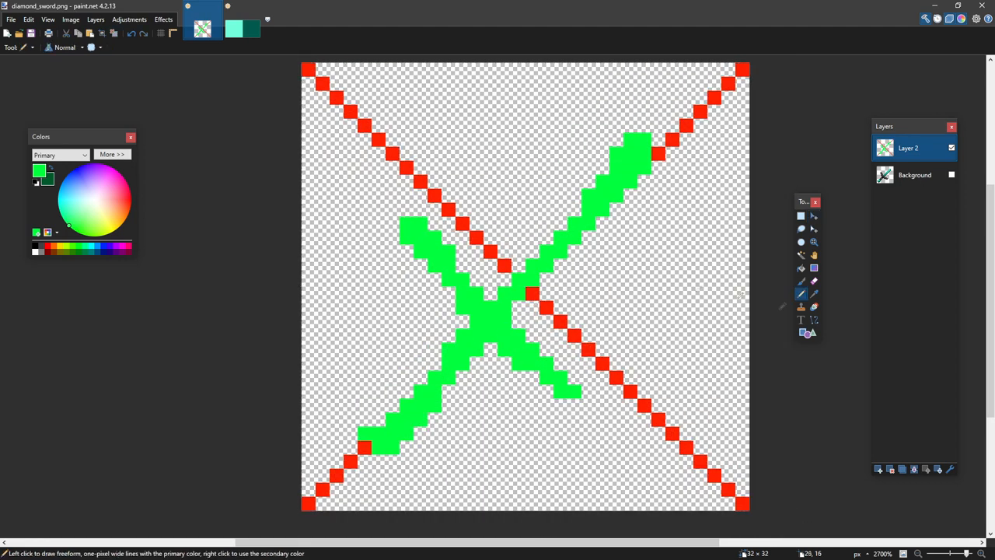
Add a third layer, paint the black outline around the sword and shift sections into place
left_click(879, 469)
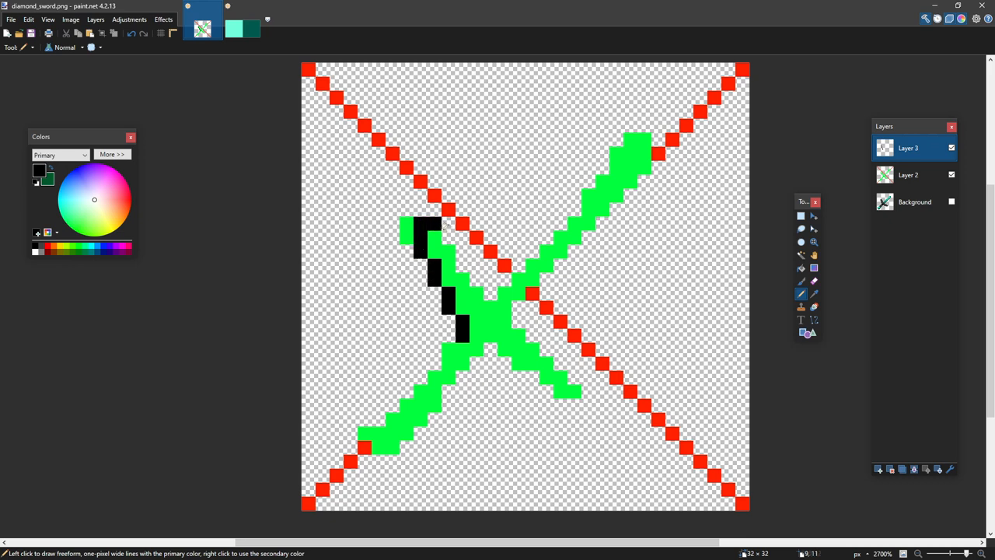
left_click(451, 248)
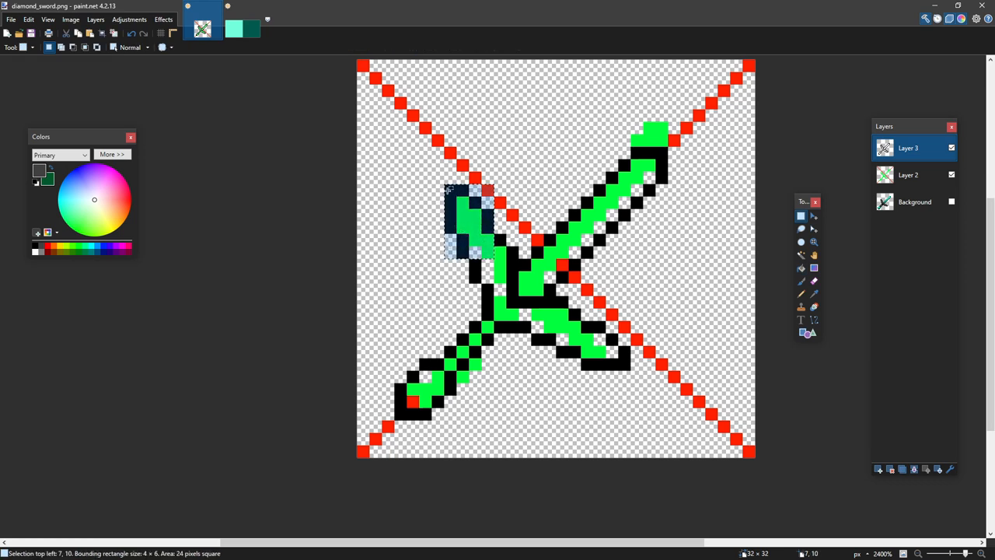
left_click(814, 216)
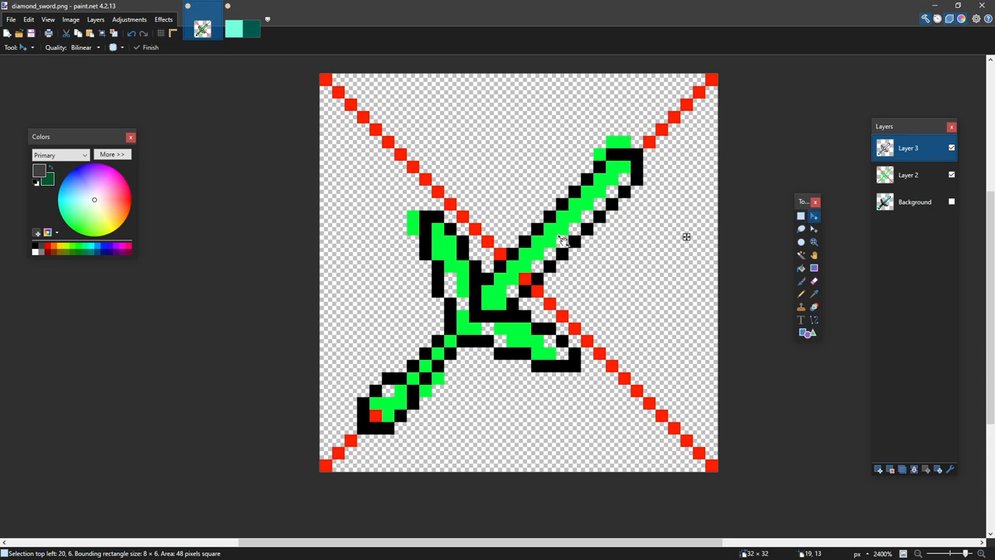
Hide Layer 2 so only the black sword outline shows
left_click(908, 175)
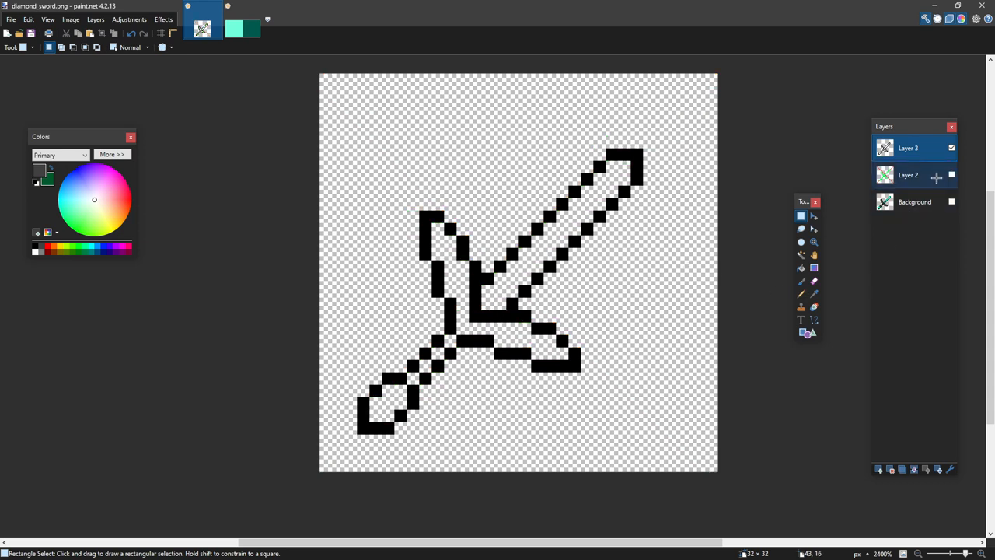
mouse_move(936, 177)
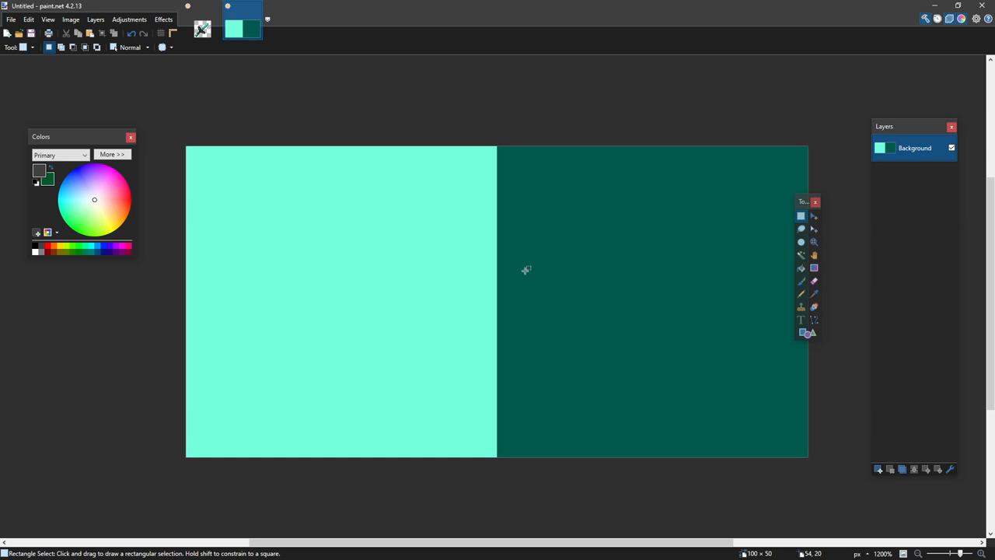
Sample the light teal as primary and the dark teal as secondary from the swatch image
left_click(814, 294)
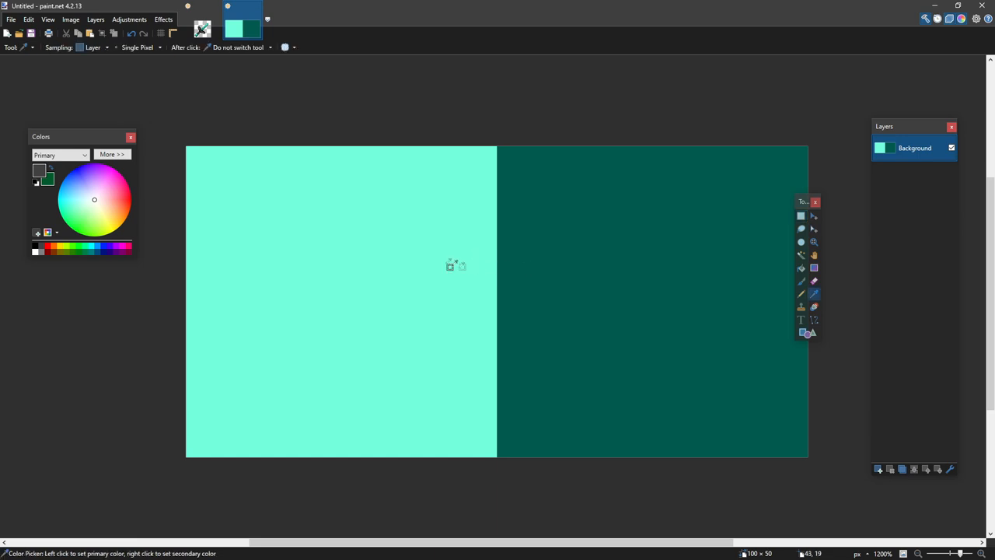
mouse_move(814, 294)
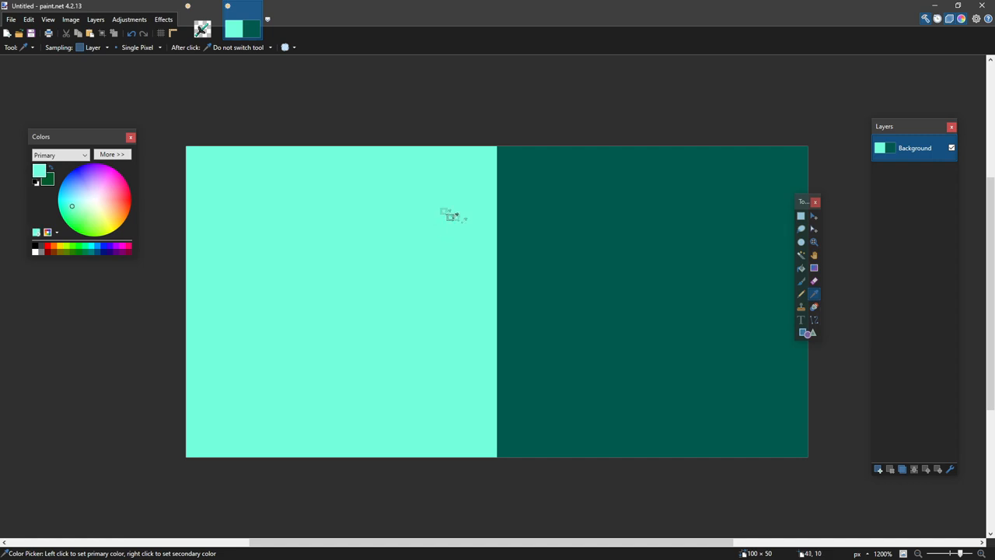
right_click(451, 215)
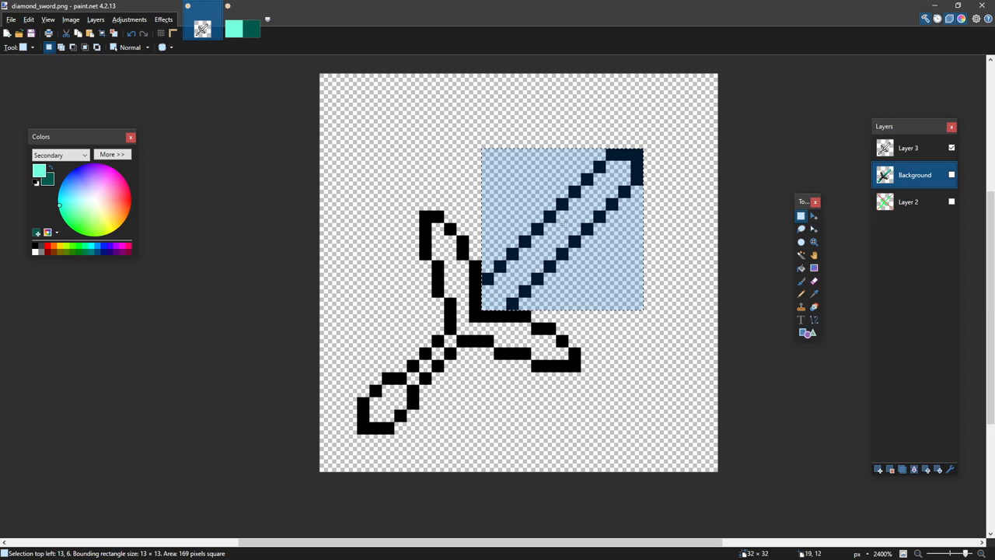
Gradient-fill the blade in teal, then drag a dark gradient across the crossguard
left_click(800, 255)
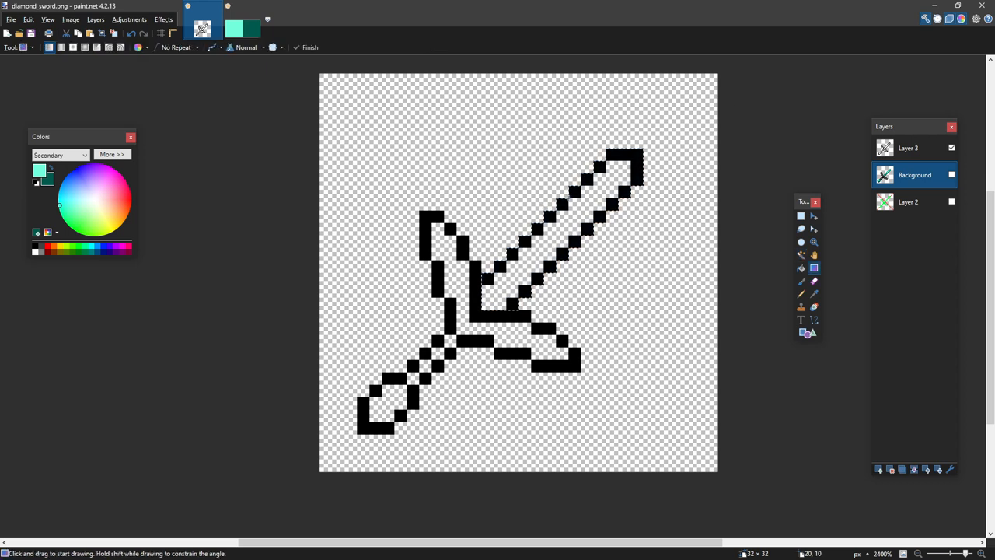
left_click(907, 148)
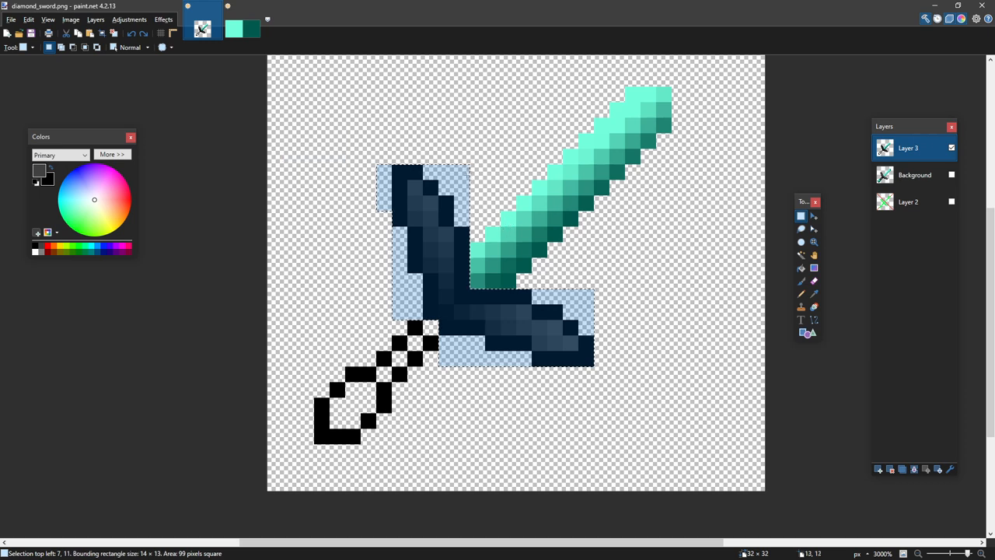
left_click(801, 255)
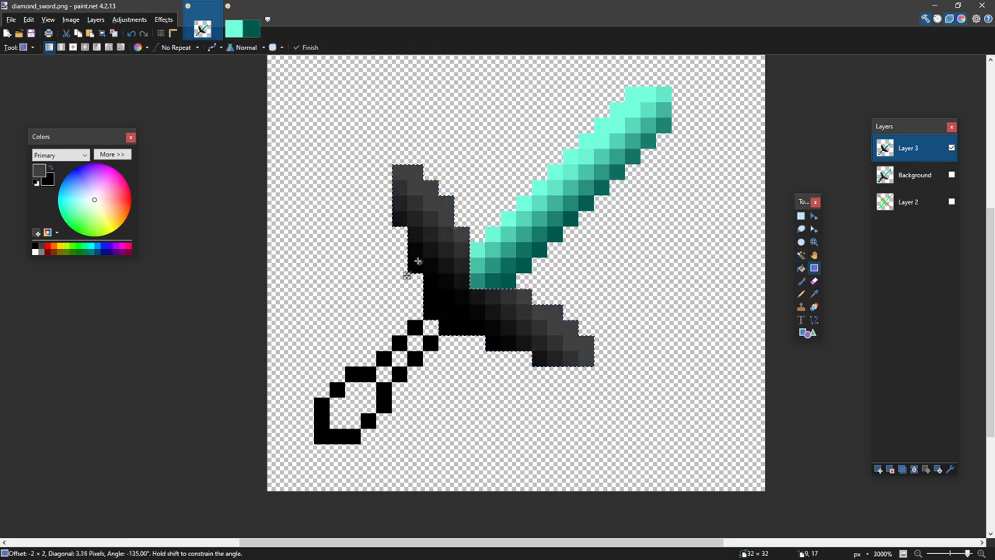
left_click_drag(417, 260, 357, 398)
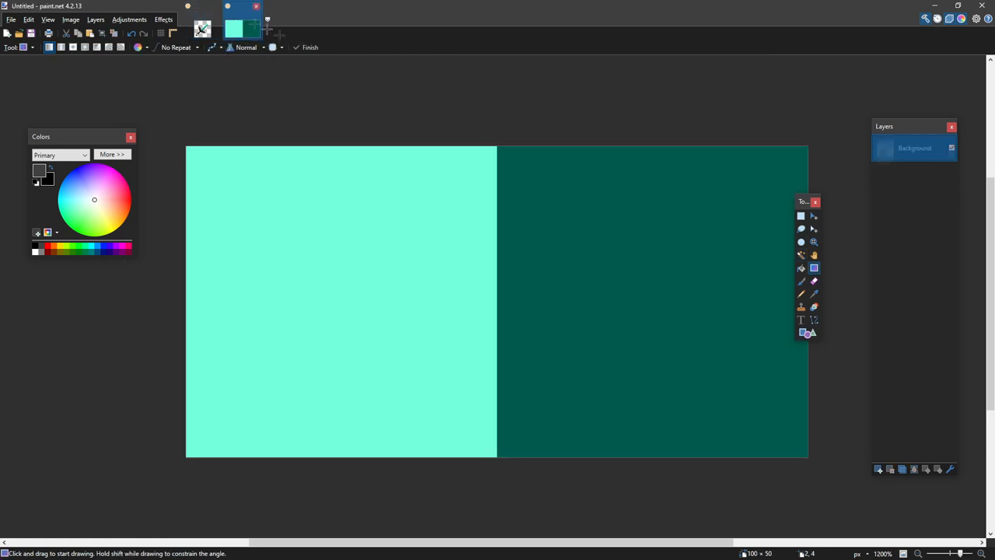
Return from the swatch image to the diamond sword image
left_click(813, 293)
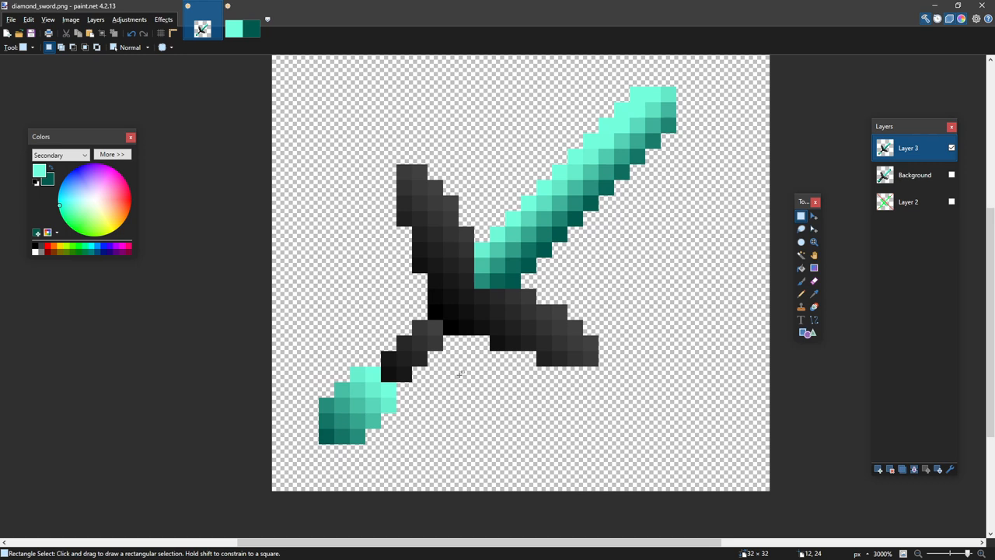
Select the blade and apply a very dark teal Outline Selection effect on a new fourth layer
left_click(800, 255)
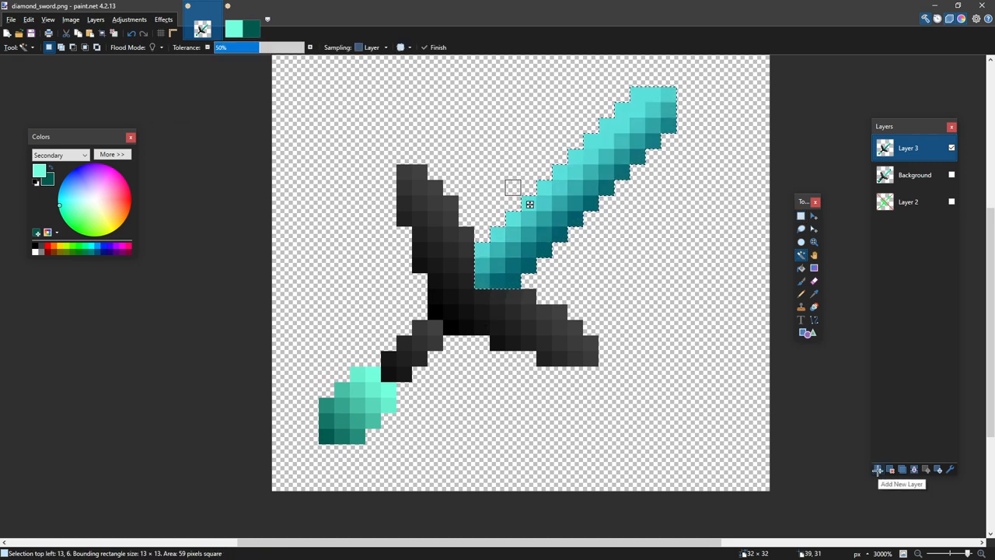
left_click(878, 469)
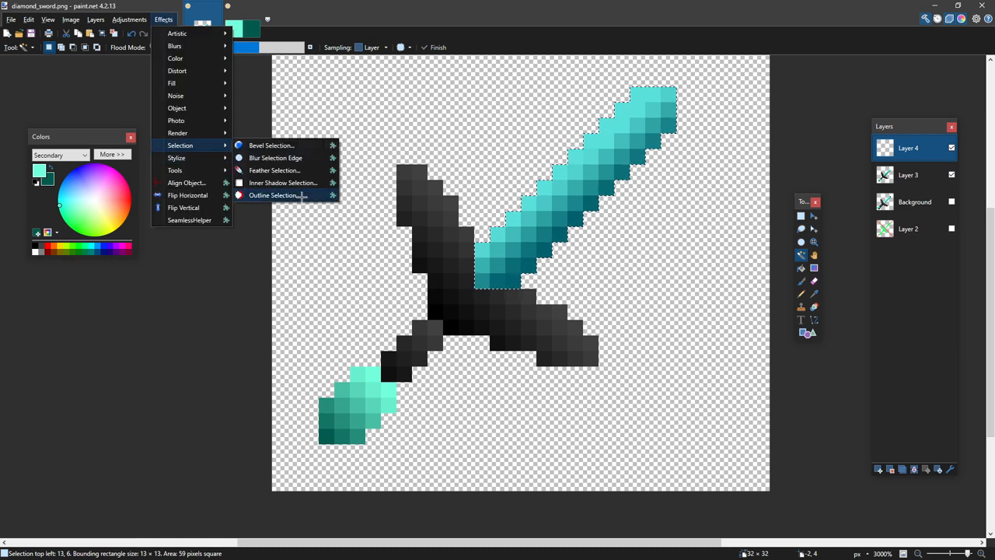
left_click(273, 195)
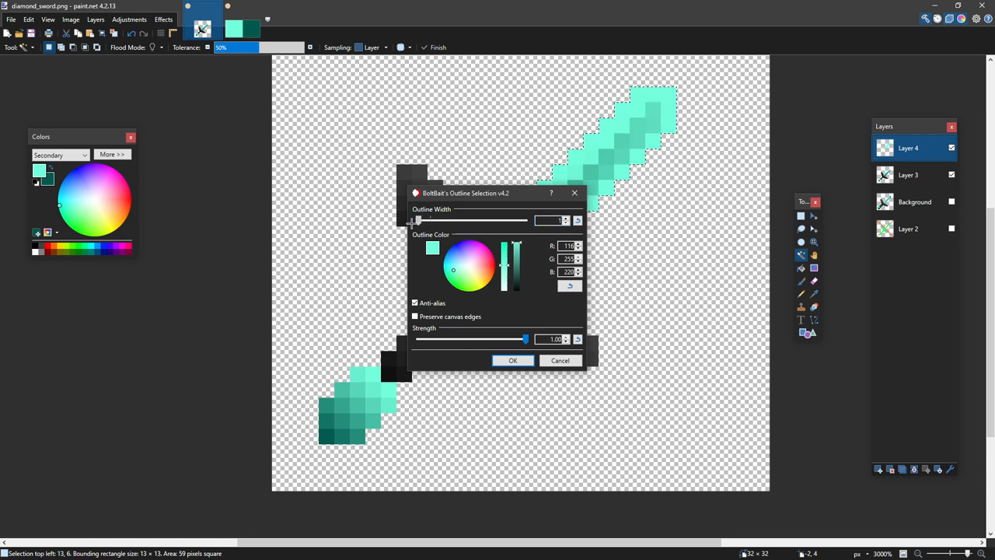
left_click_drag(509, 260, 516, 283)
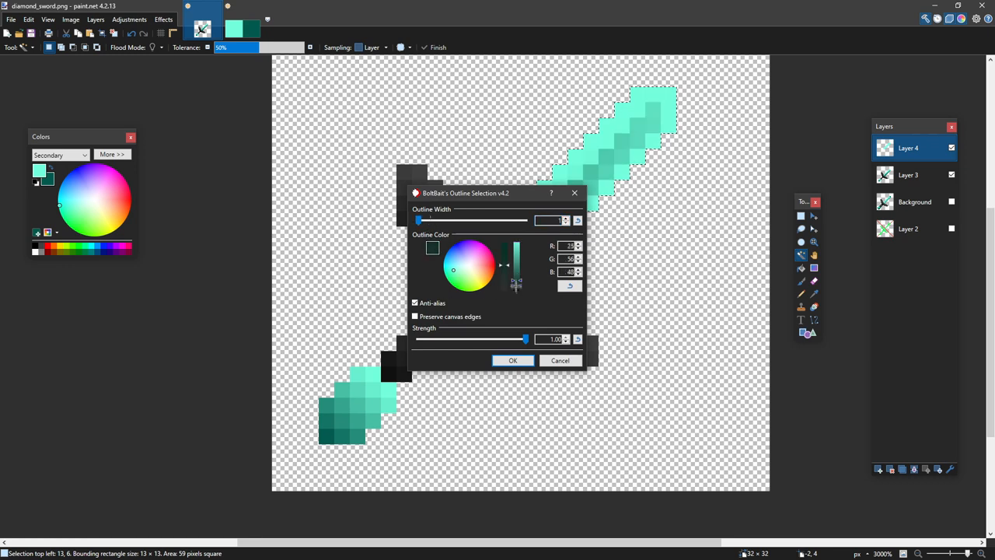
left_click(513, 359)
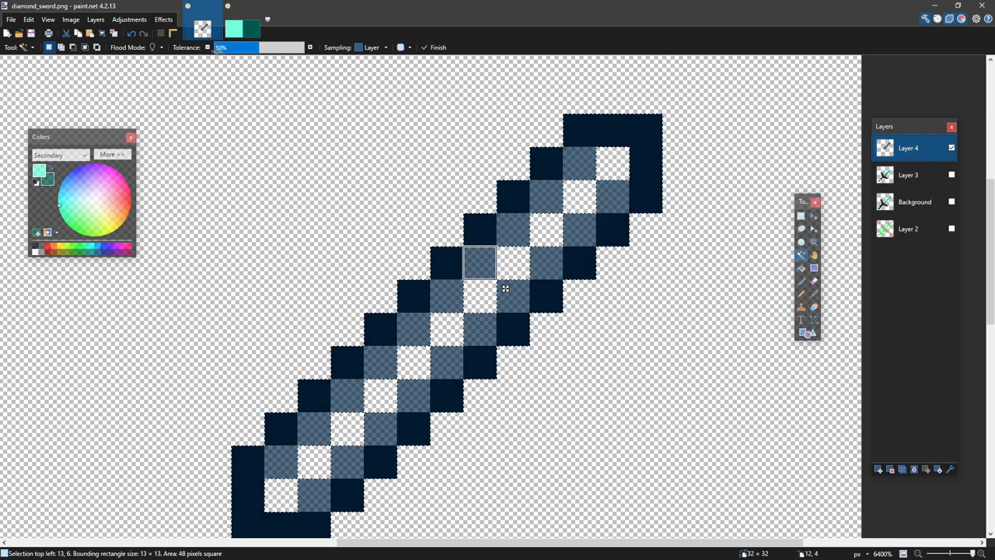
Scroll the Layers panel to reach and re-show the teal blade layer
scroll("down", 3)
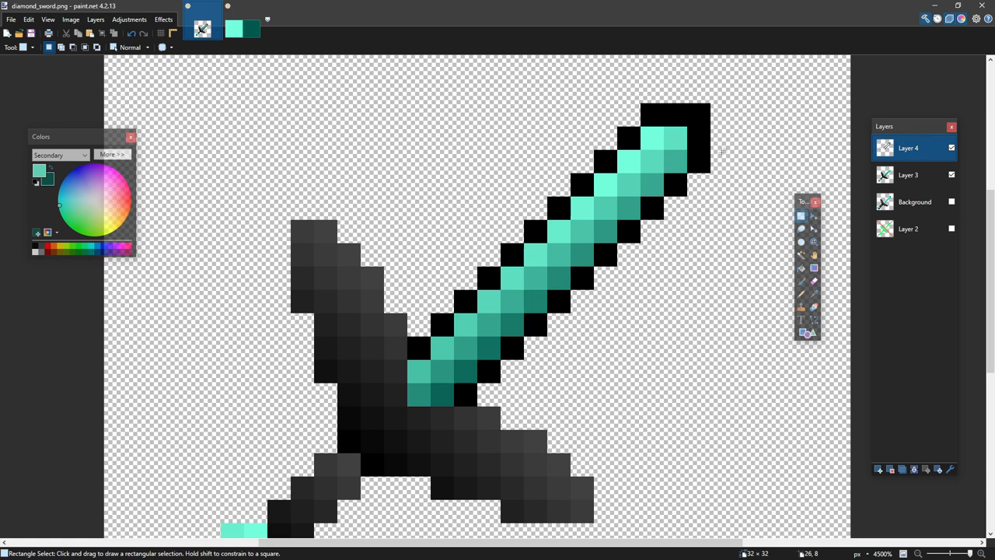
Lower Layer 4's opacity to 150 in Layer Properties and confirm
double_click(908, 148)
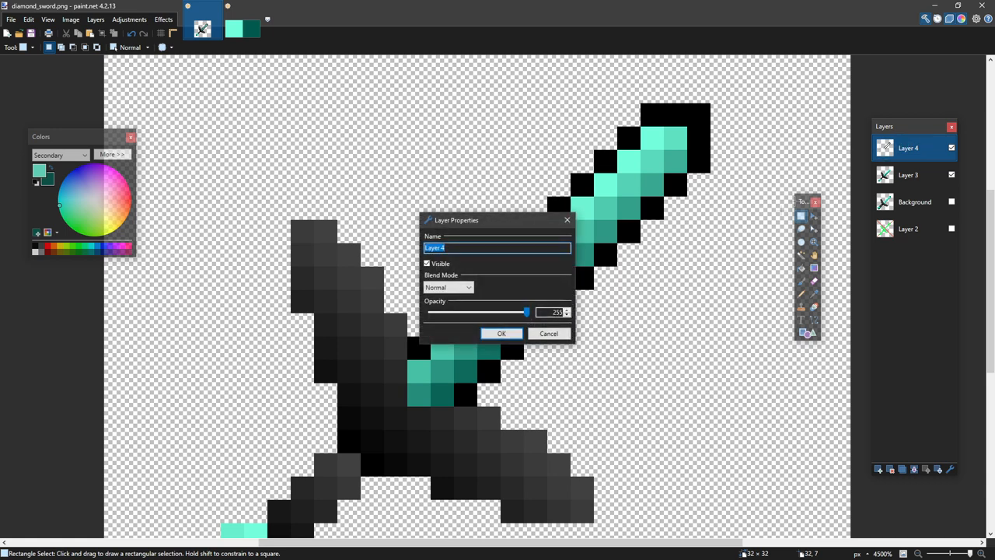
left_click_drag(526, 311, 511, 312)
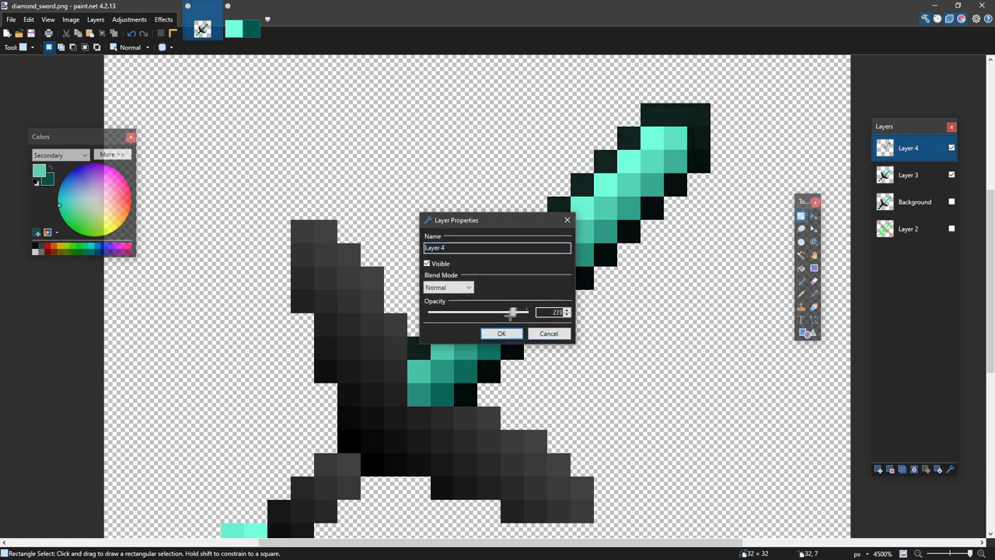
left_click_drag(511, 312, 490, 312)
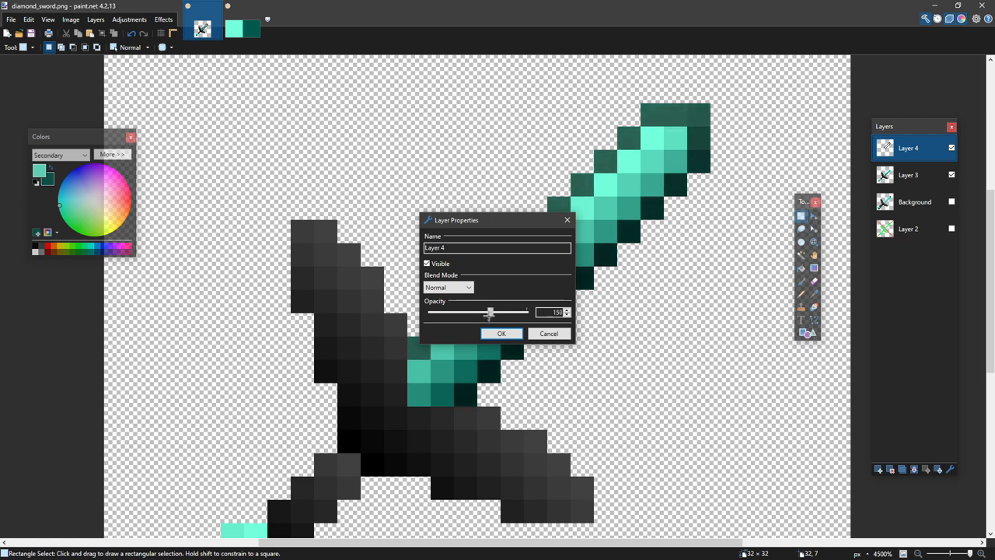
left_click(501, 332)
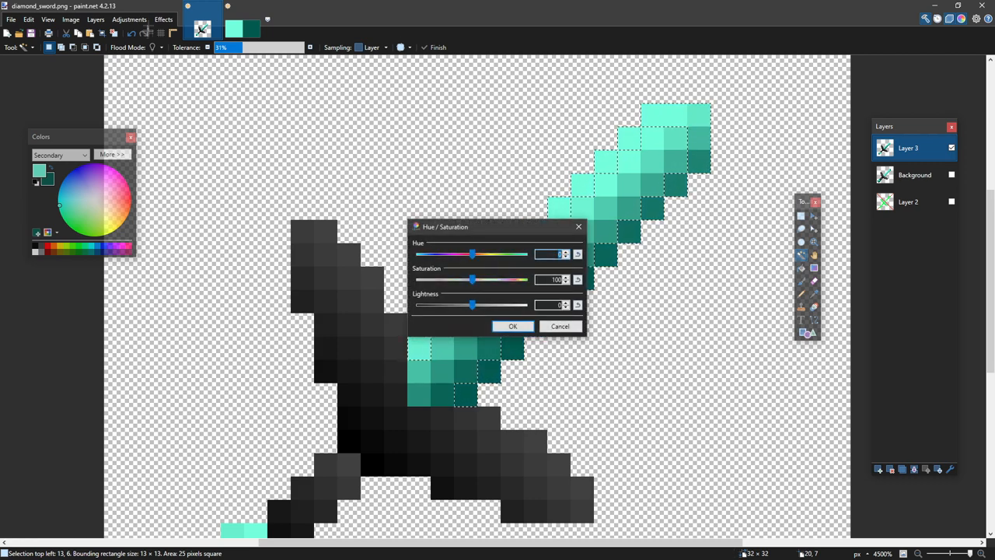
Try a heavy Hue/Saturation lightness drop on the blade's edge pixels, then discard it
left_click(513, 326)
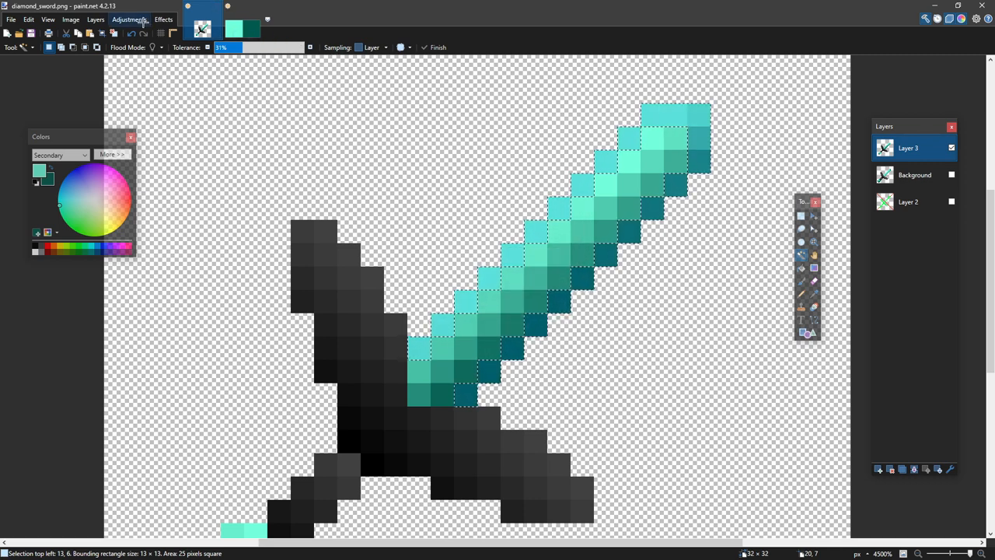
left_click(129, 20)
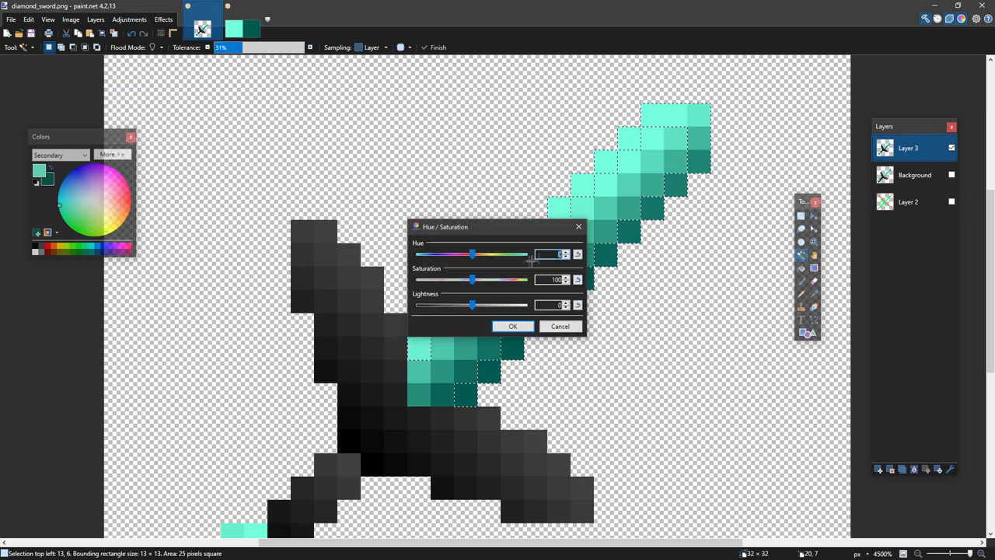
left_click_drag(472, 304, 434, 304)
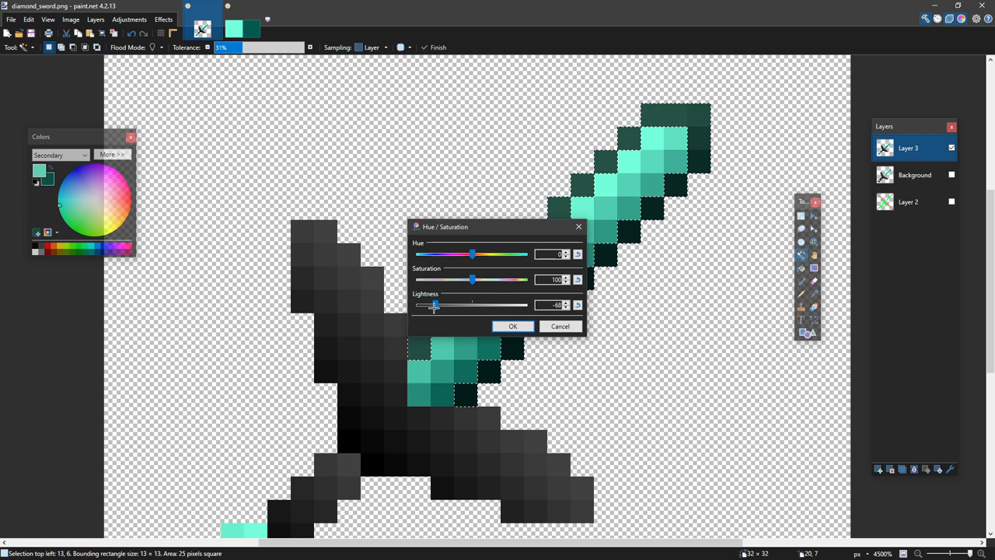
left_click(512, 325)
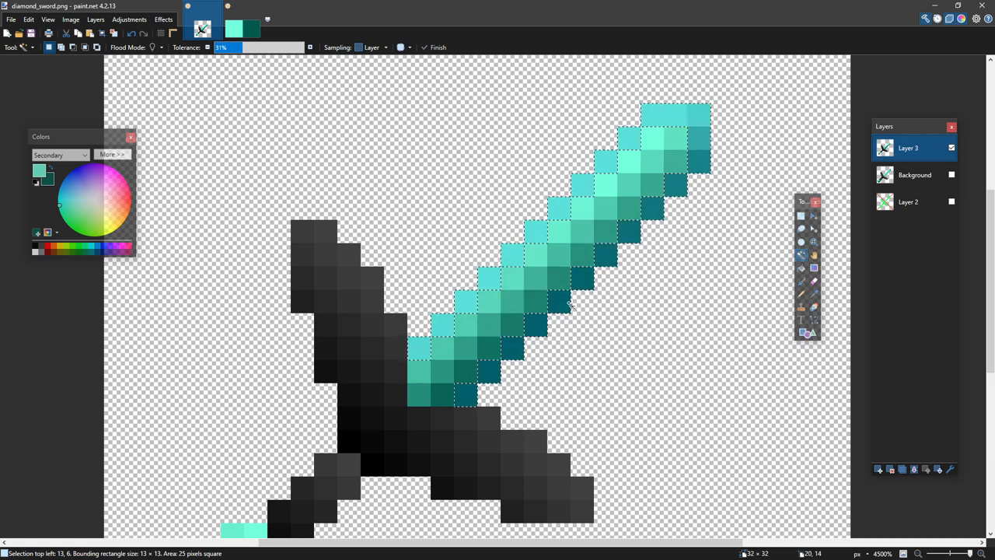
left_click(129, 19)
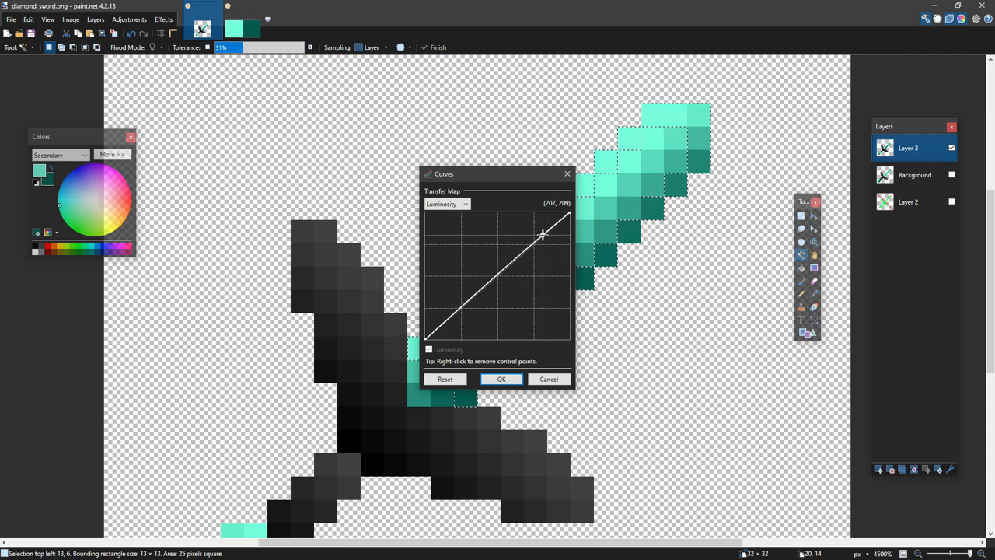
Bow the Luminosity curve downward on the blade's edge pixels and apply it for deeper teal contrast
left_click_drag(542, 235, 539, 217)
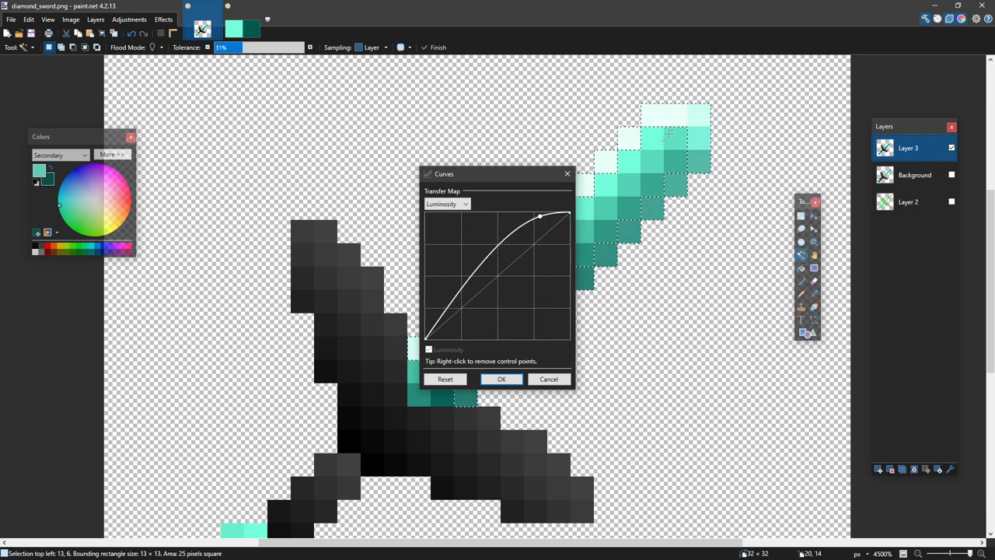
left_click_drag(536, 217, 540, 218)
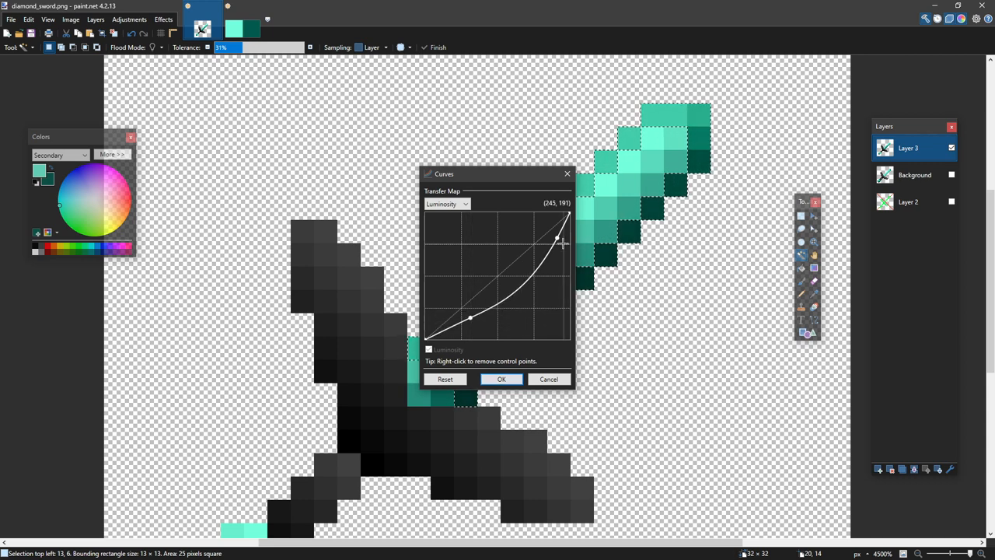
left_click_drag(558, 239, 542, 251)
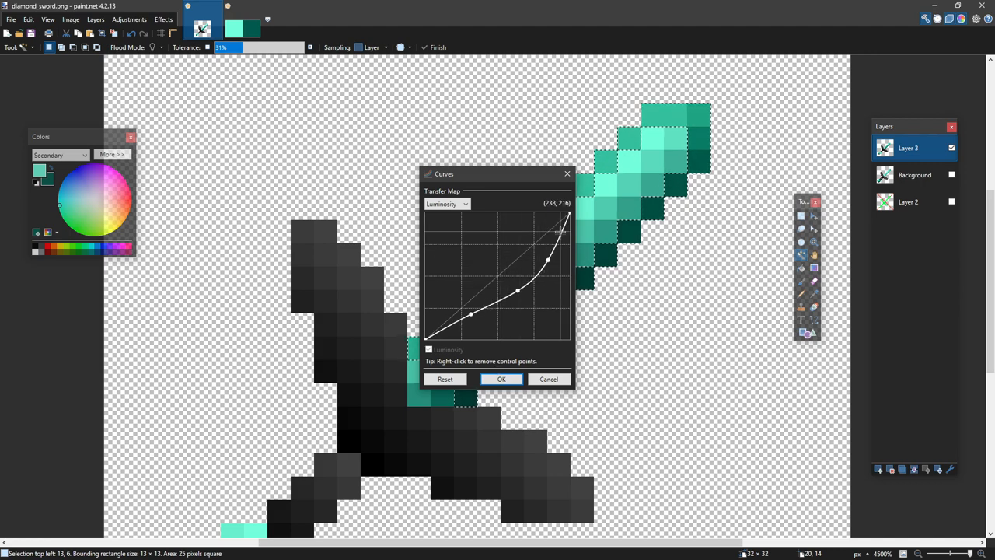
left_click(501, 379)
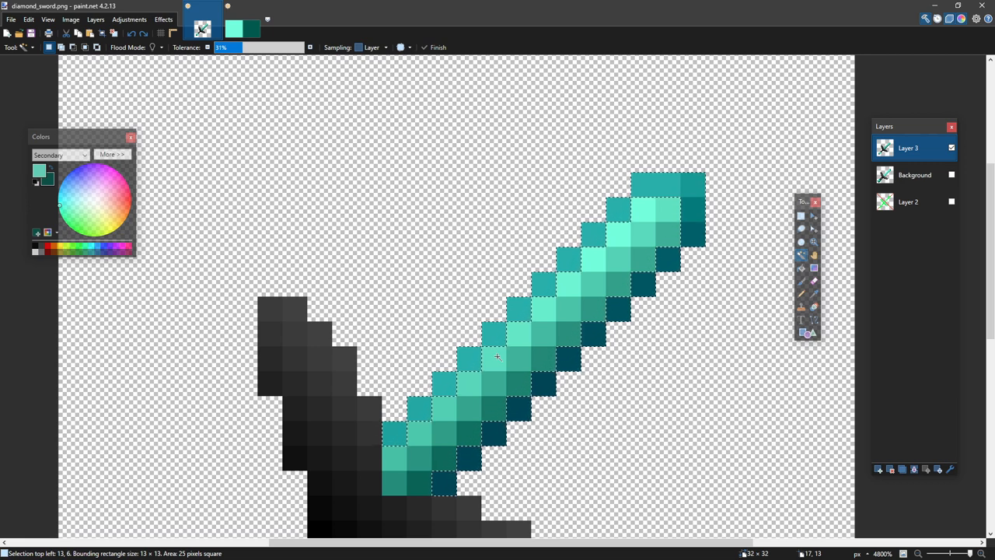
Lower the blade edge pixels' lightness to -28 via Hue/Saturation and apply it
left_click(129, 19)
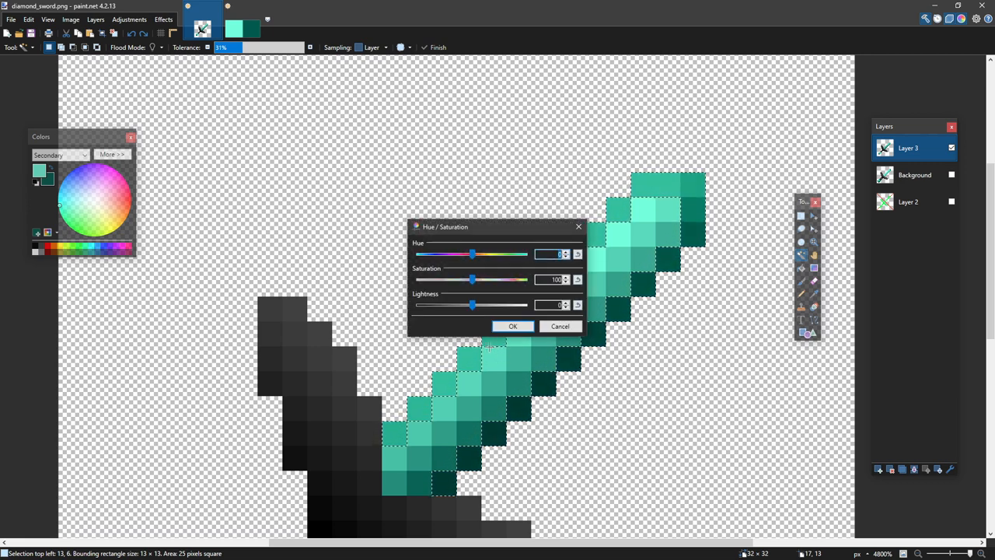
left_click_drag(472, 305, 457, 304)
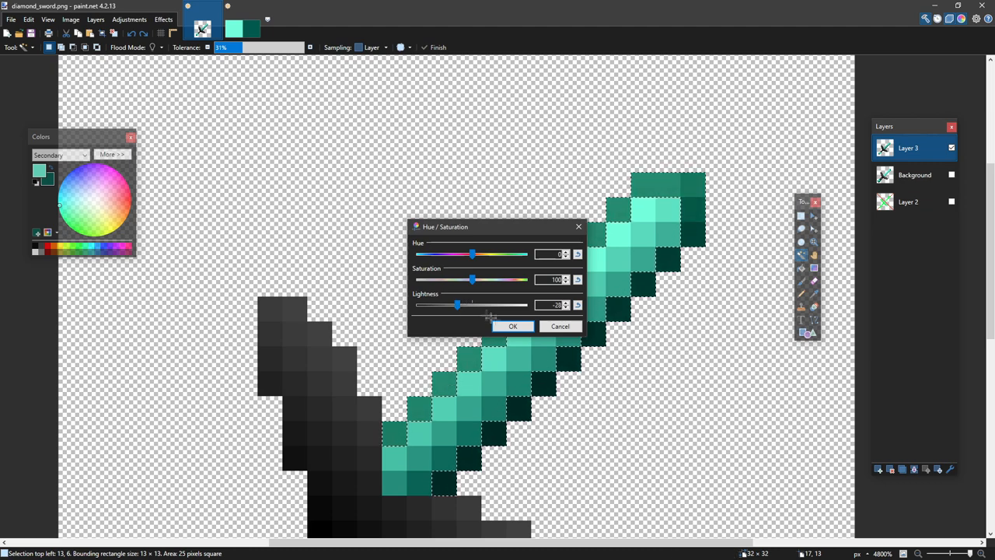
left_click(512, 326)
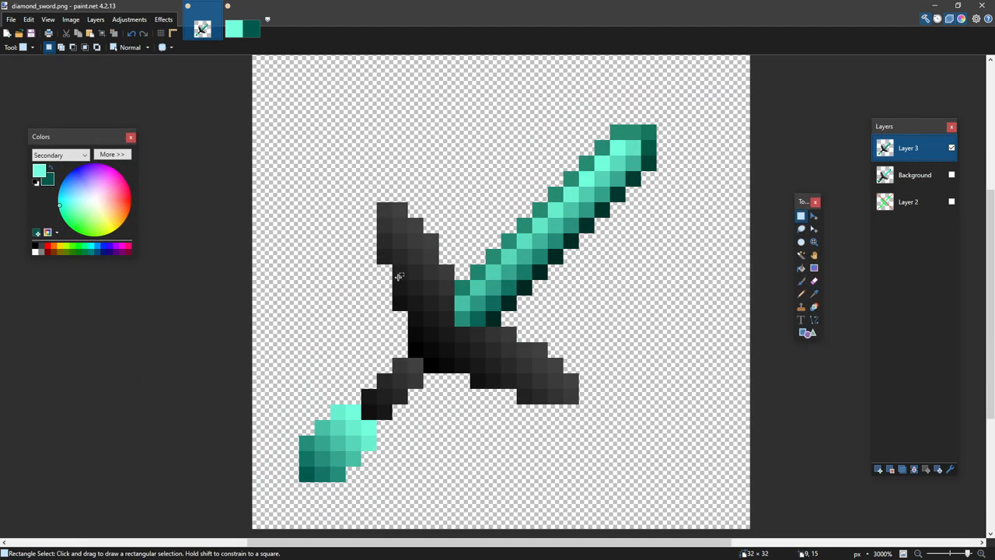
Outline the hilt in black on a new Layer 4 and confirm its lowered opacity
left_click_drag(377, 202, 455, 346)
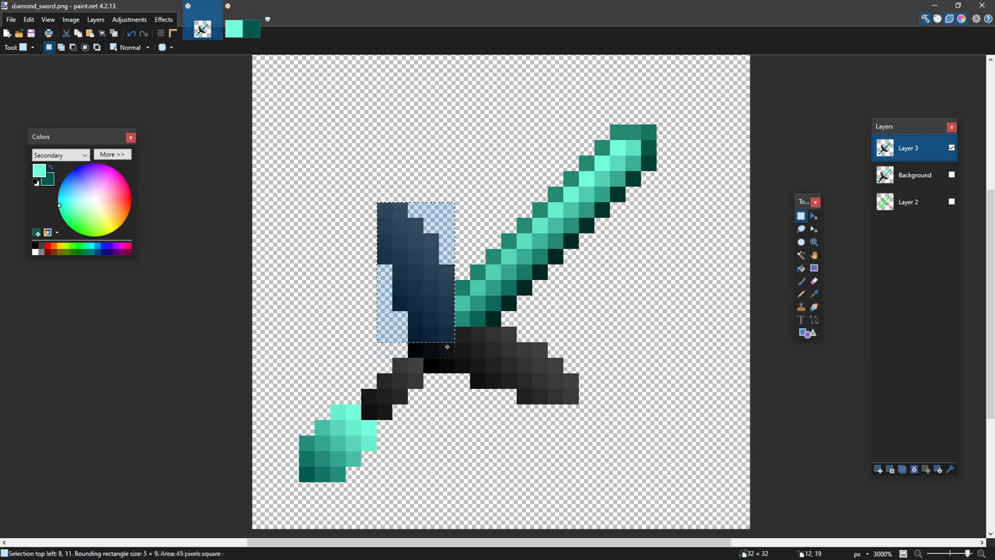
left_click(878, 469)
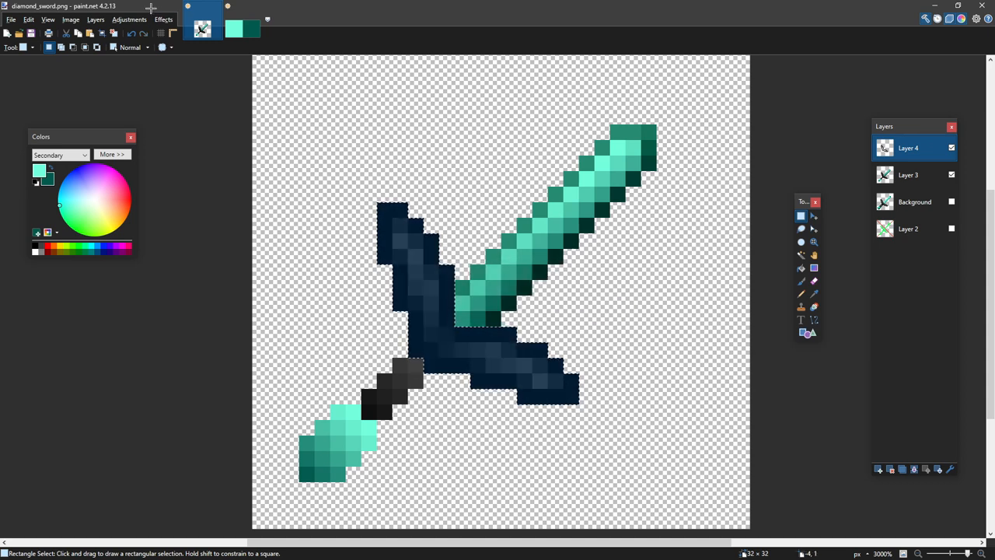
left_click(163, 19)
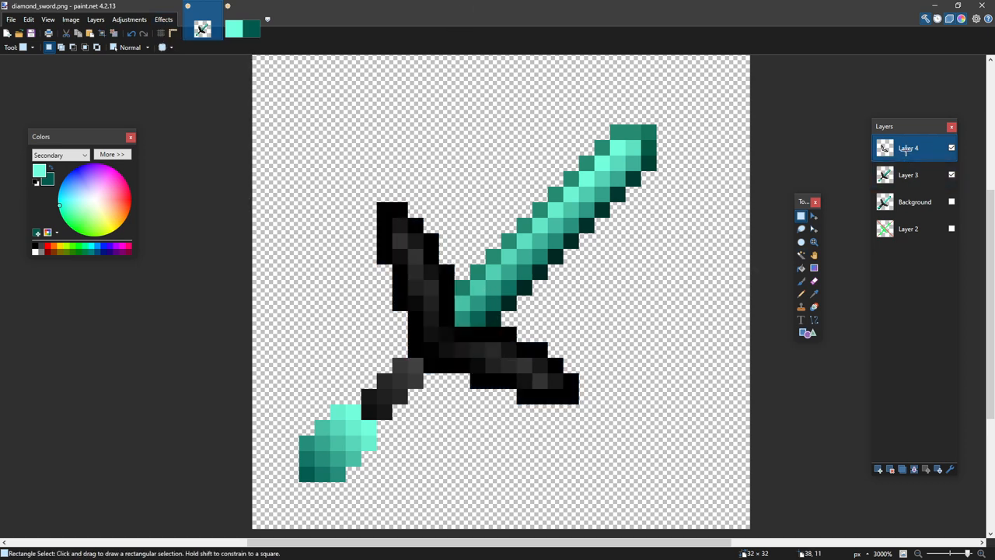
double_click(908, 147)
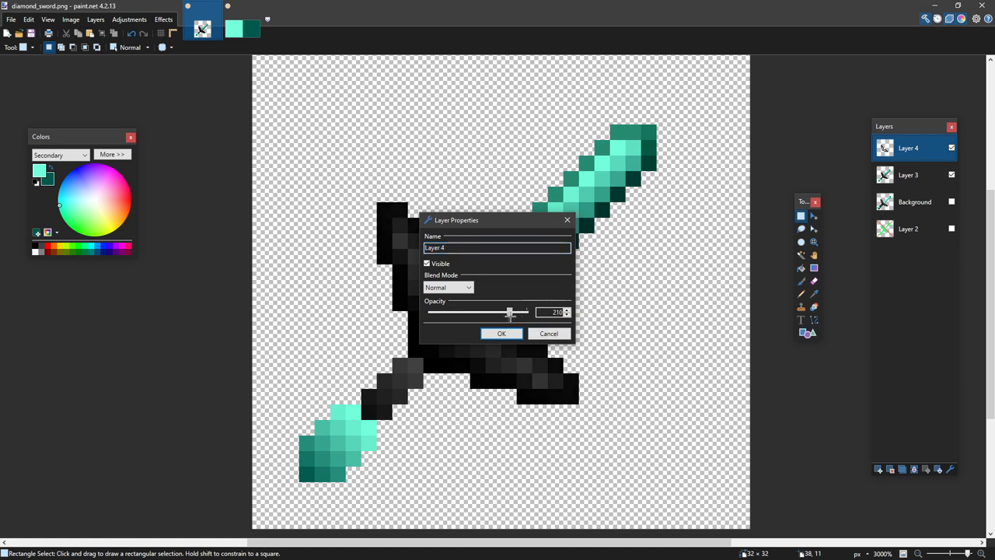
left_click(501, 333)
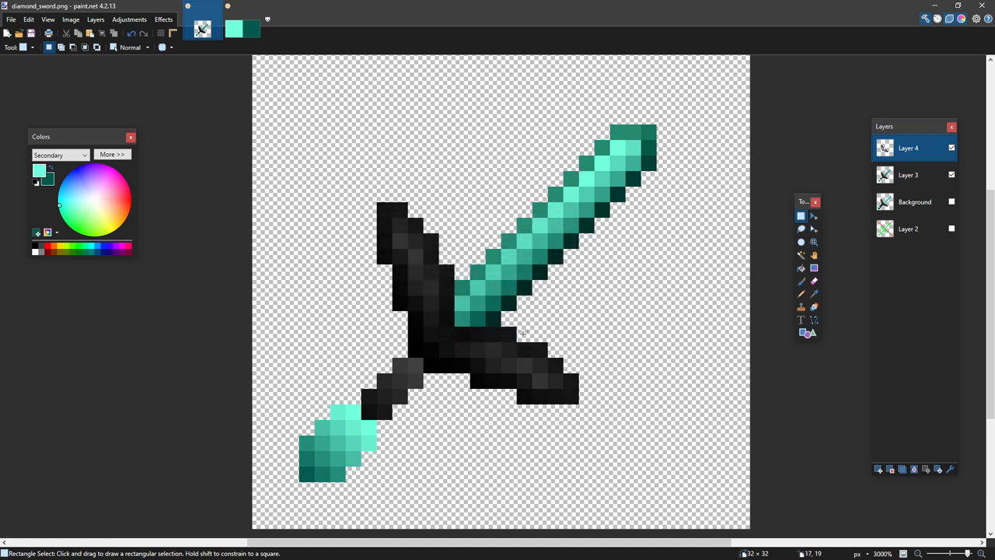
mouse_move(629, 352)
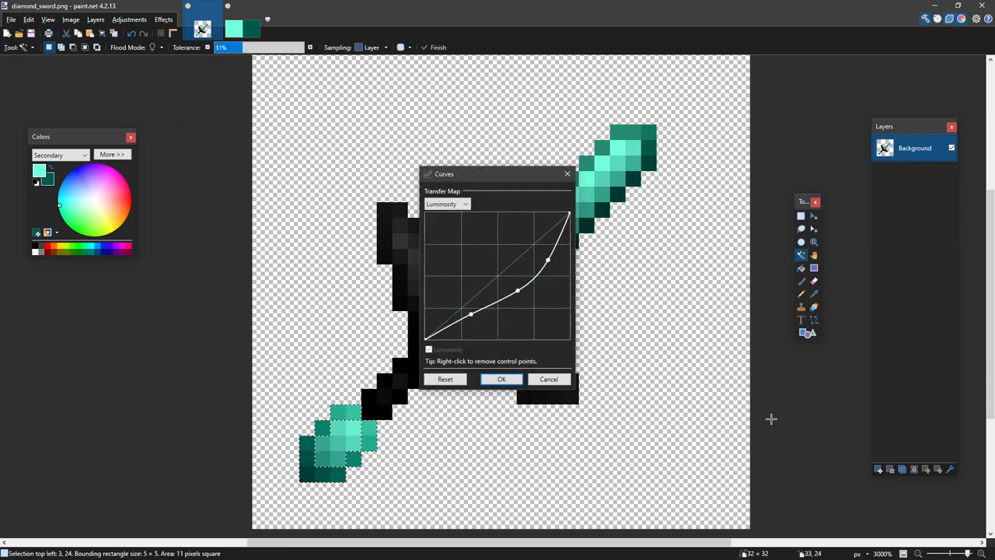
mouse_move(506, 351)
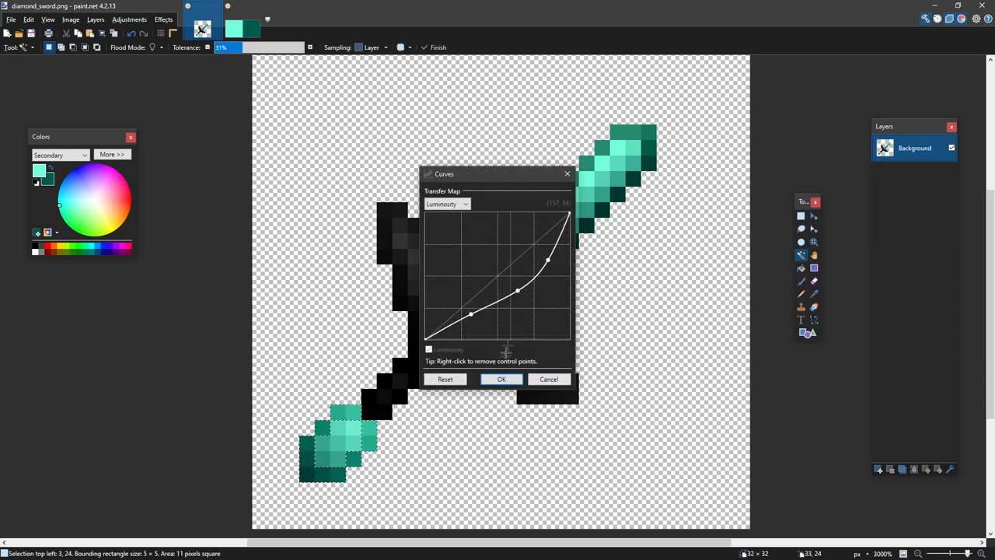
Apply the curves darkening to the teal pommel's shading
left_click(501, 378)
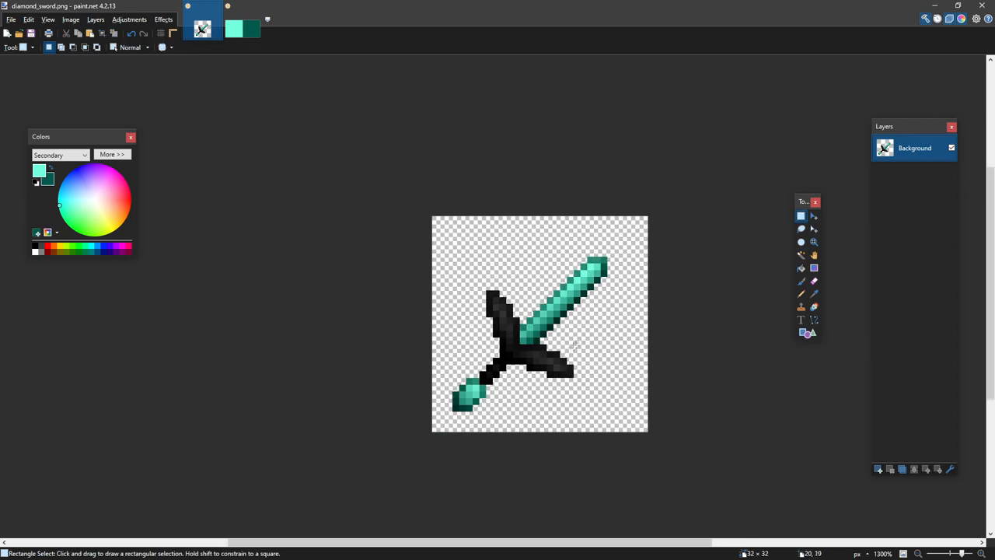
mouse_move(579, 334)
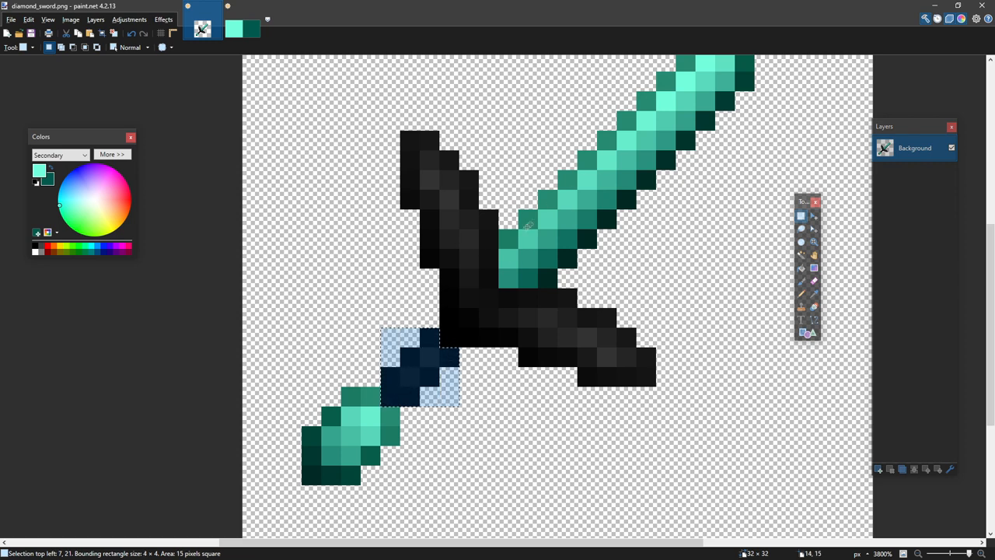
mouse_move(431, 334)
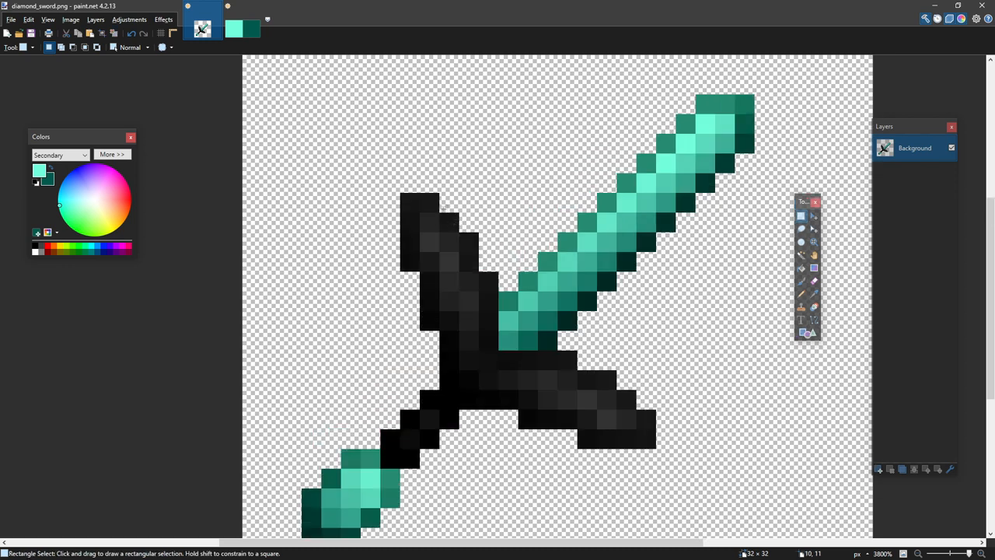
Select and darken the grip pixels between crossguard and pommel
left_click_drag(423, 201, 443, 216)
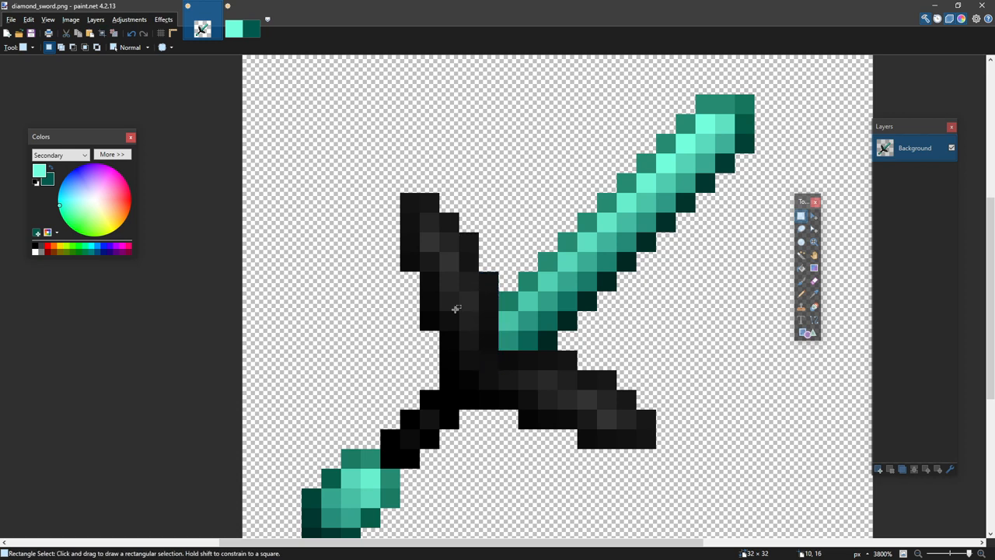
left_click_drag(467, 217, 489, 264)
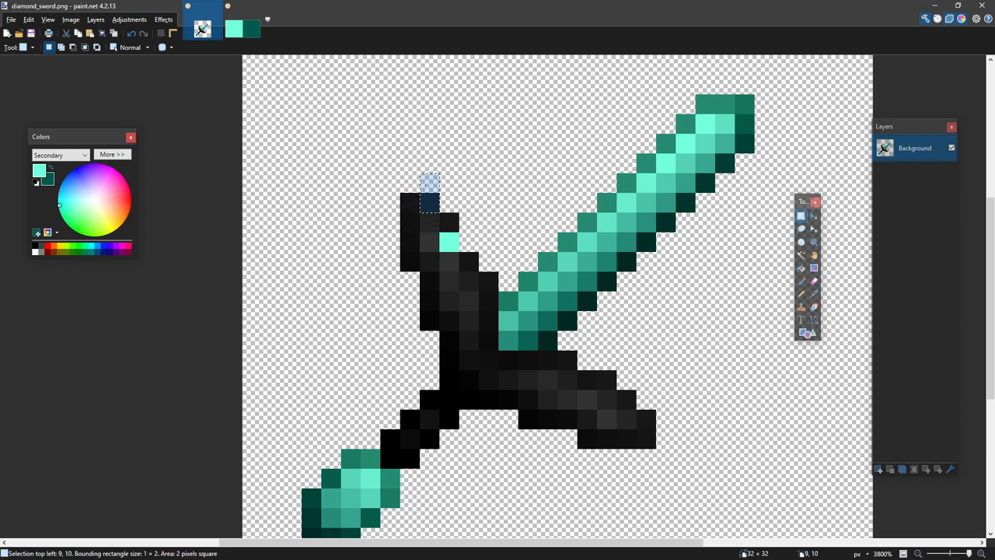
left_click(468, 262)
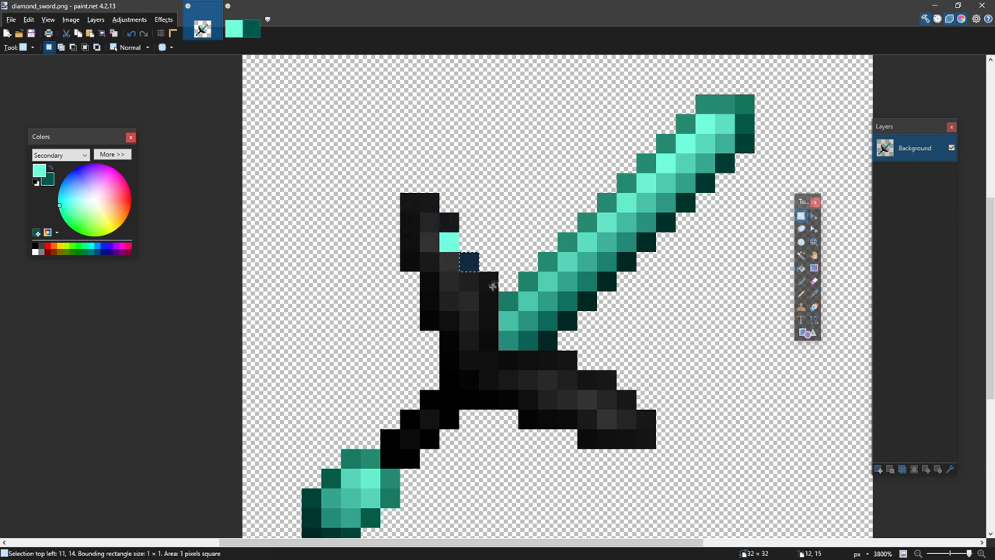
Paint two teal highlight pixels on the upper crossguard arm with the Pencil
left_click(802, 293)
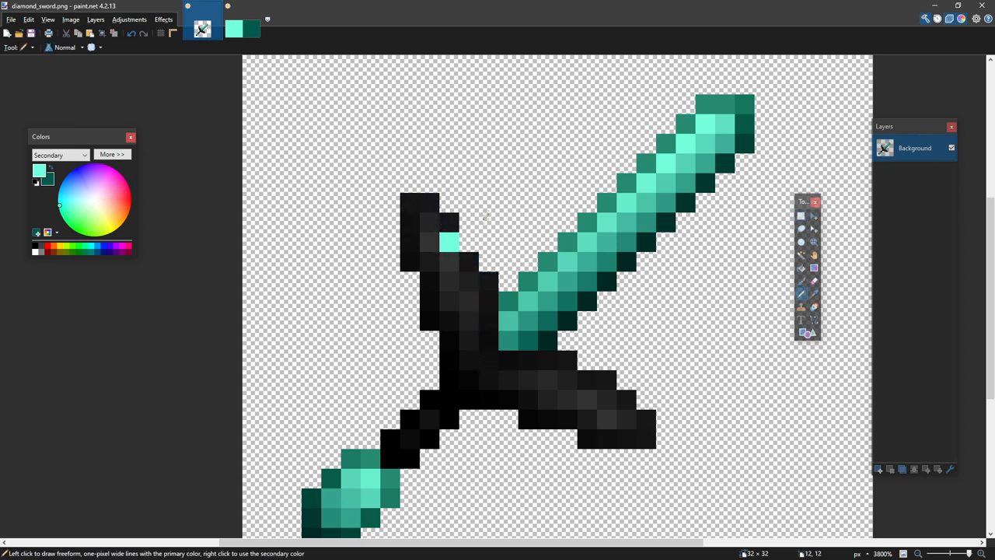
left_click(467, 241)
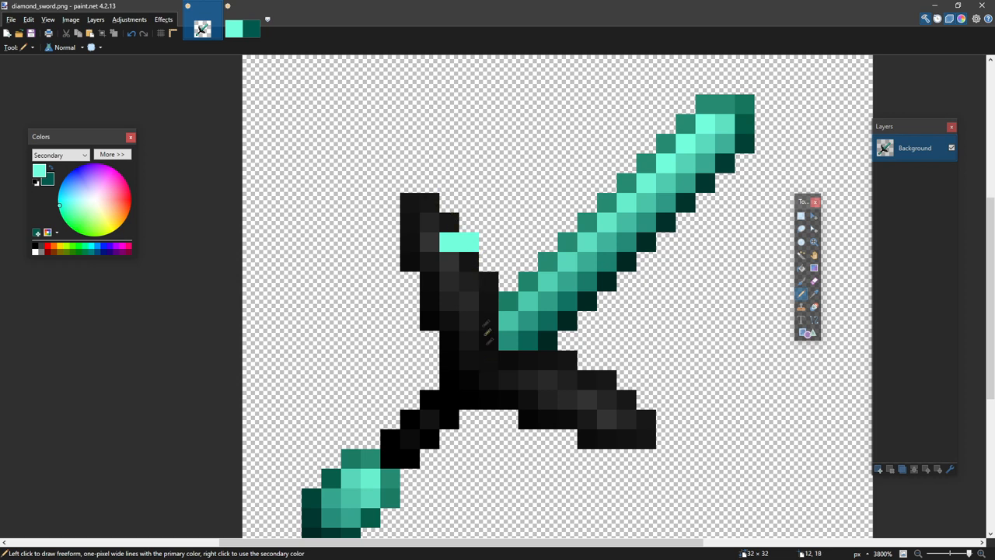
left_click(465, 243)
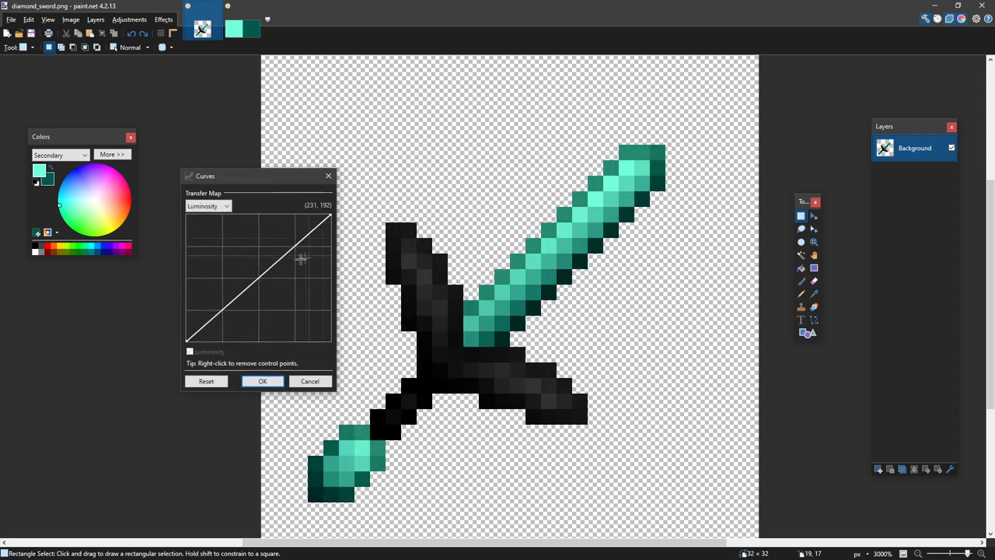
Lift two points on the Luminosity curve into a gentle S and apply it to the whole sword
left_click_drag(302, 258, 229, 291)
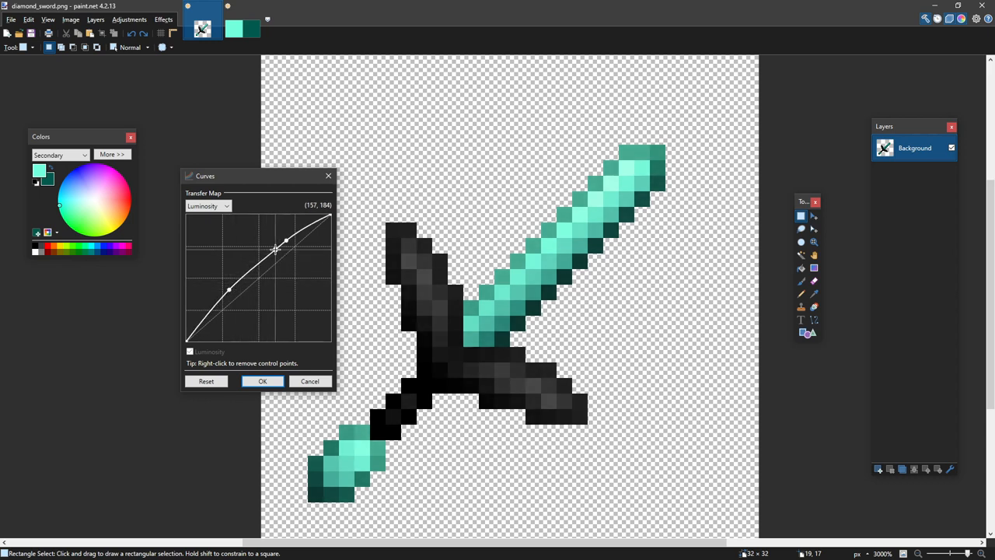
left_click_drag(285, 240, 278, 253)
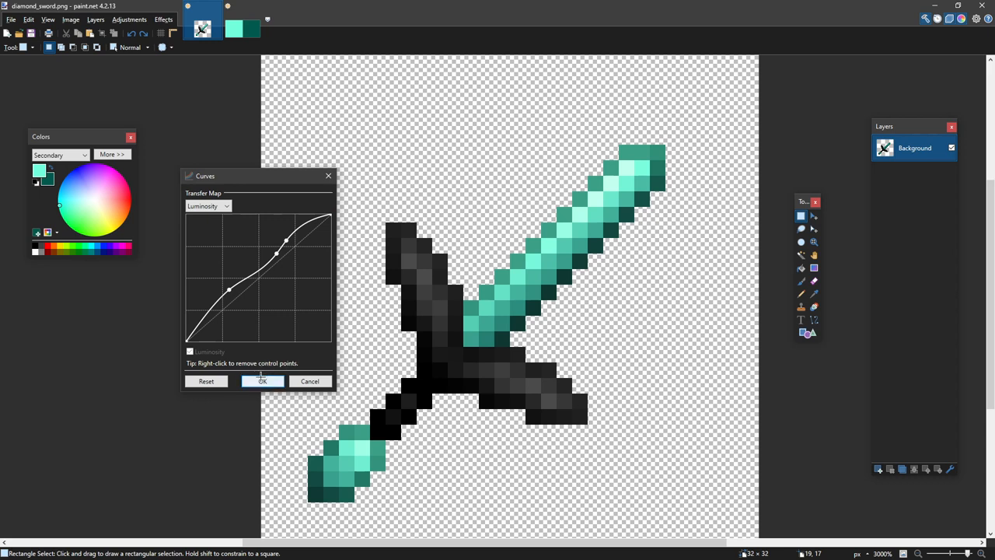
left_click(263, 381)
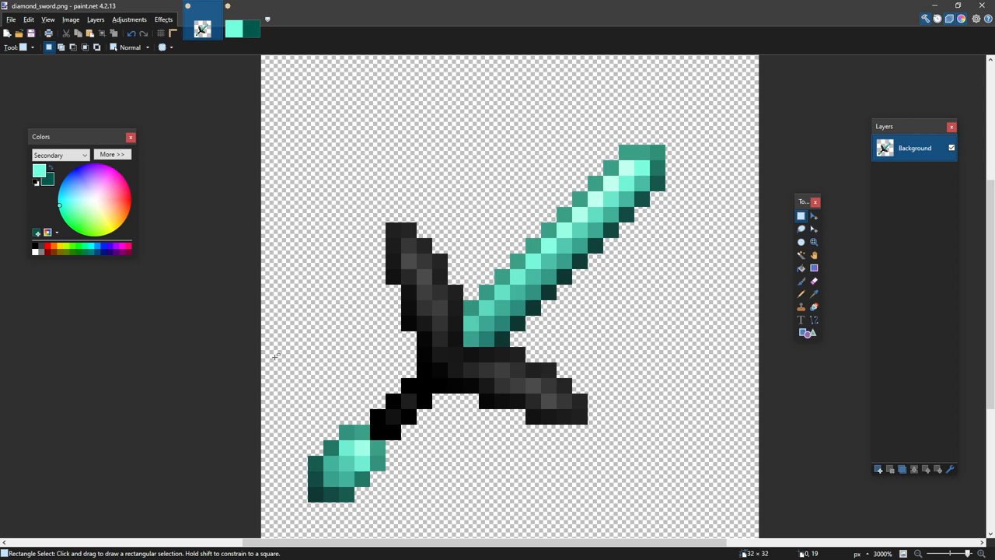
left_click_drag(386, 226, 416, 252)
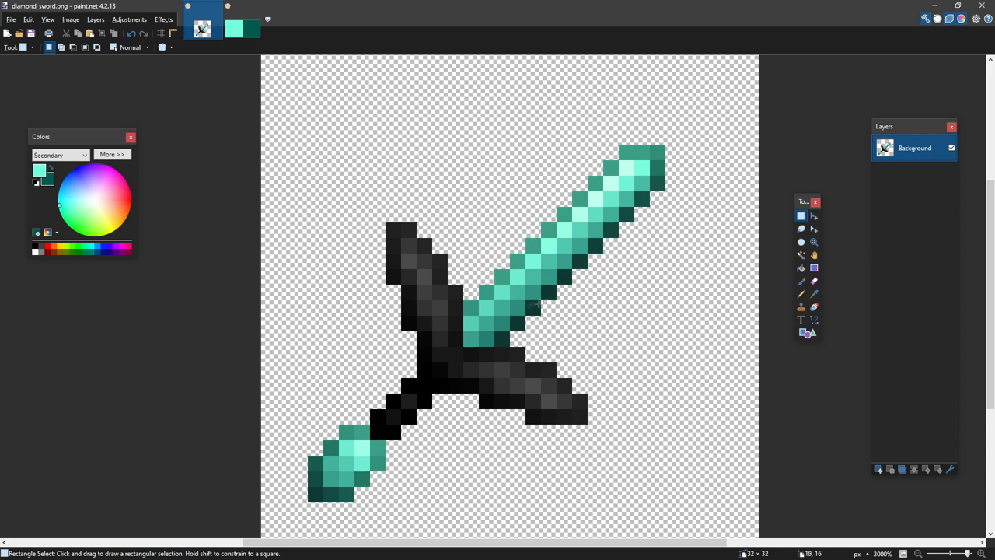
mouse_move(484, 337)
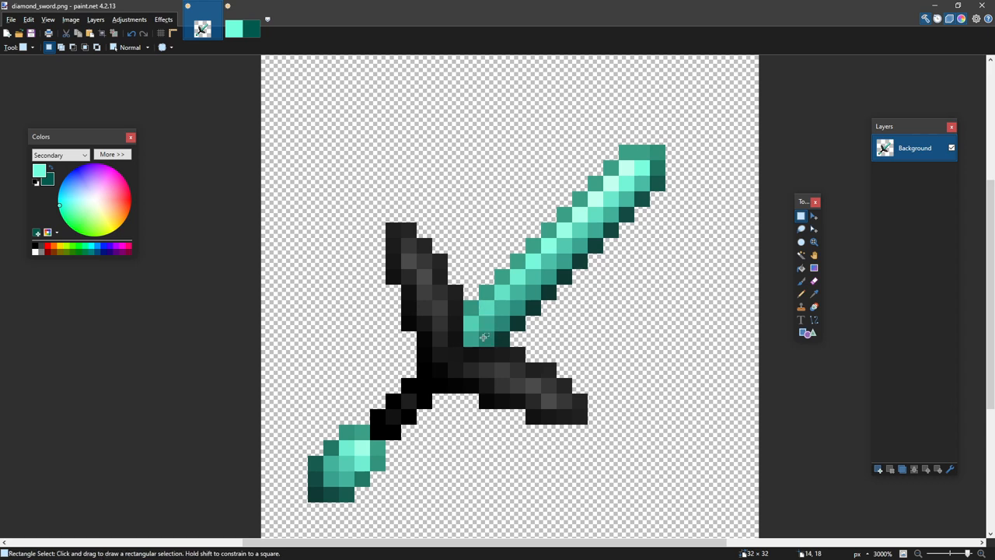